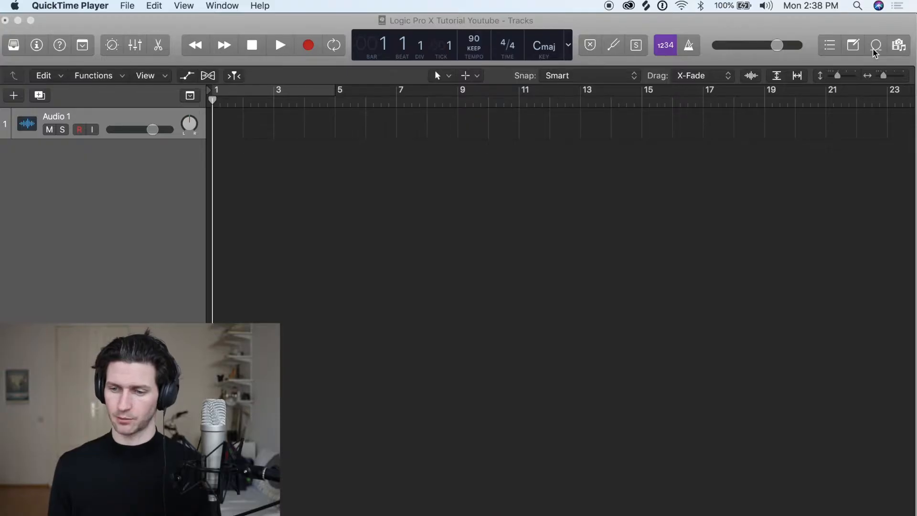
# Step: Open the Loop Browser, filter it to the Modern R&B pack, and scroll the loops
pyautogui.click(875, 45)
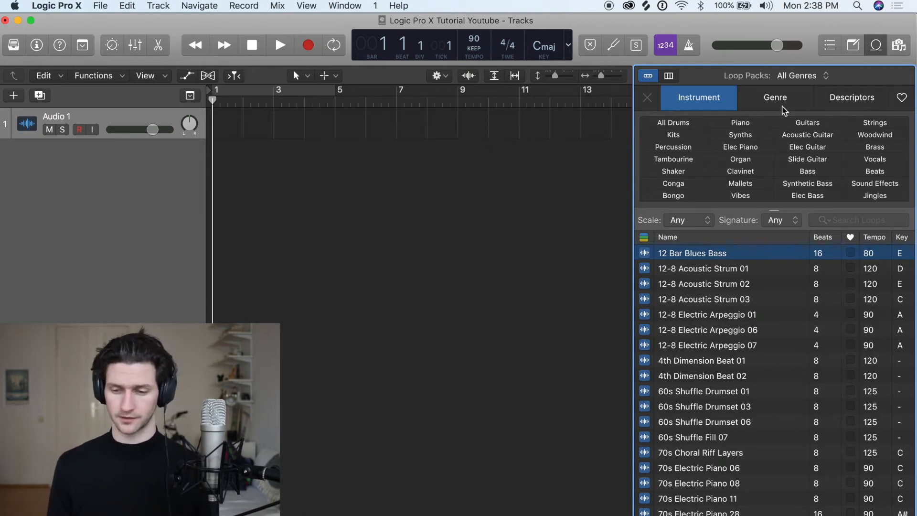
pyautogui.moveTo(790, 87)
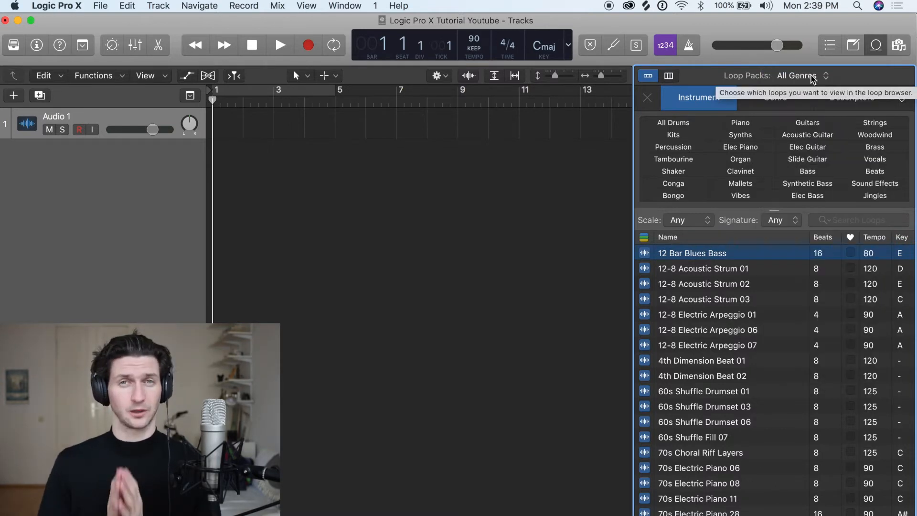
pyautogui.click(797, 75)
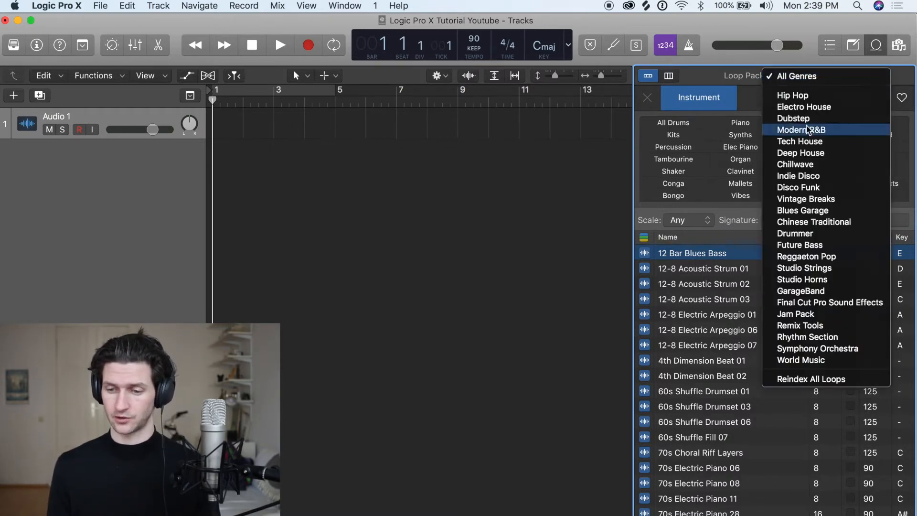
pyautogui.click(801, 129)
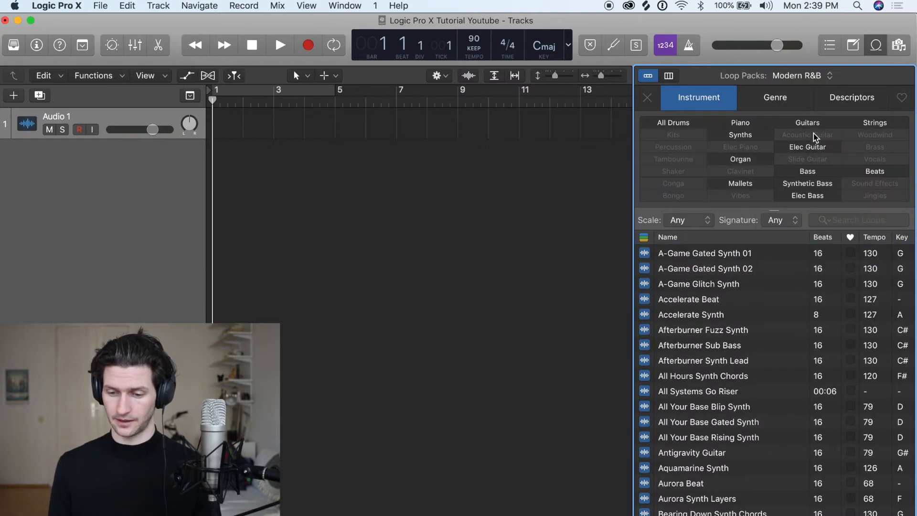
pyautogui.scroll(-3)
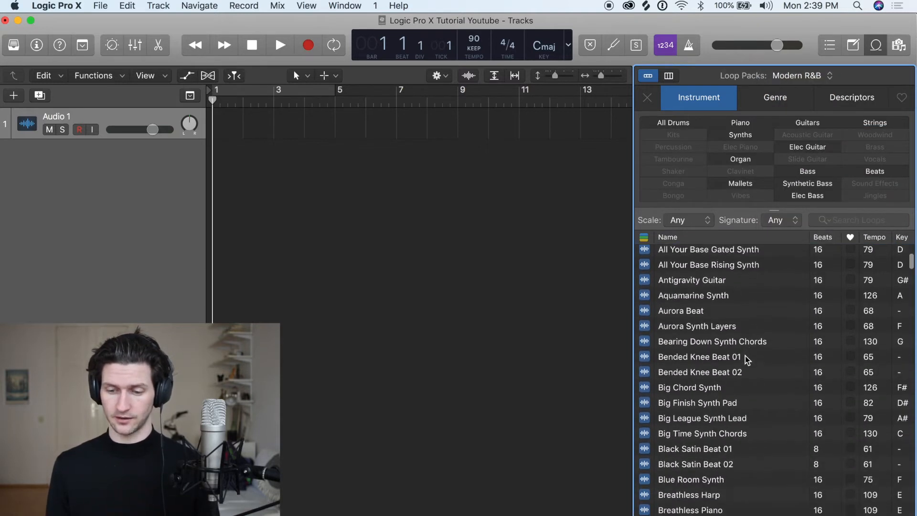
pyautogui.scroll(-3)
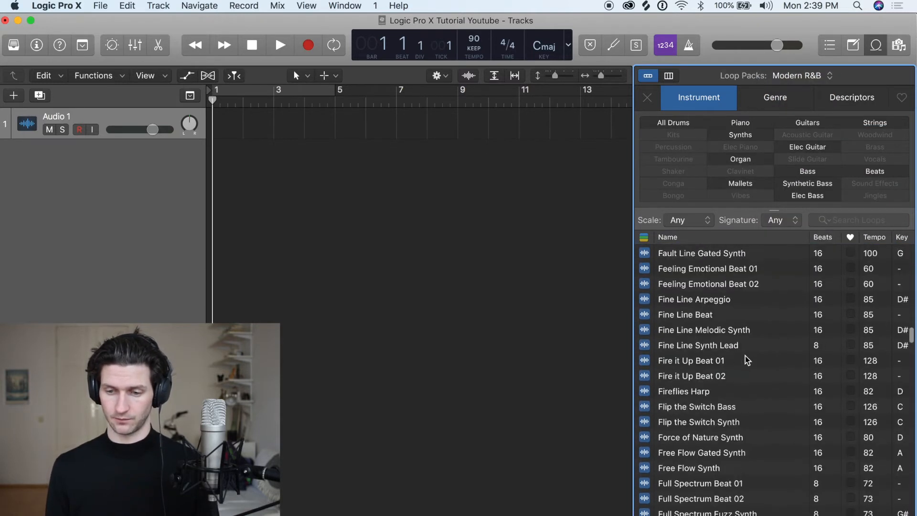
pyautogui.scroll(-3)
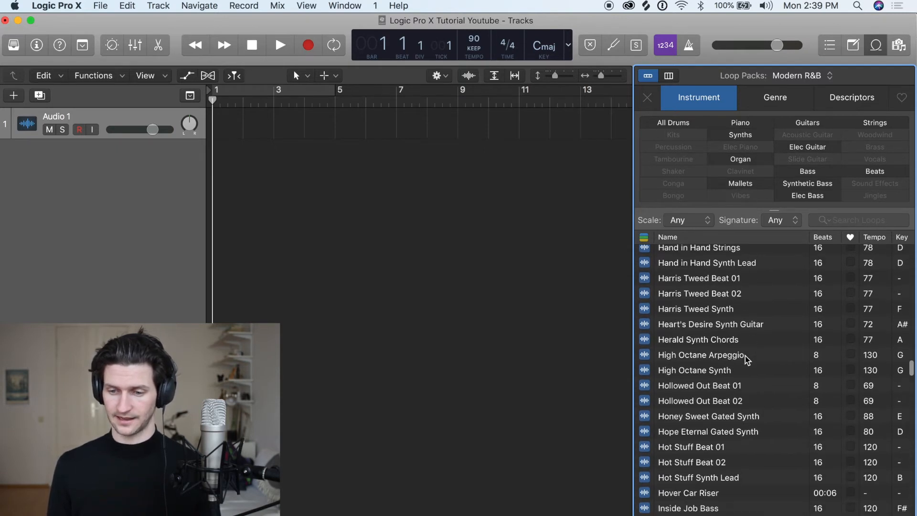
pyautogui.scroll(-3)
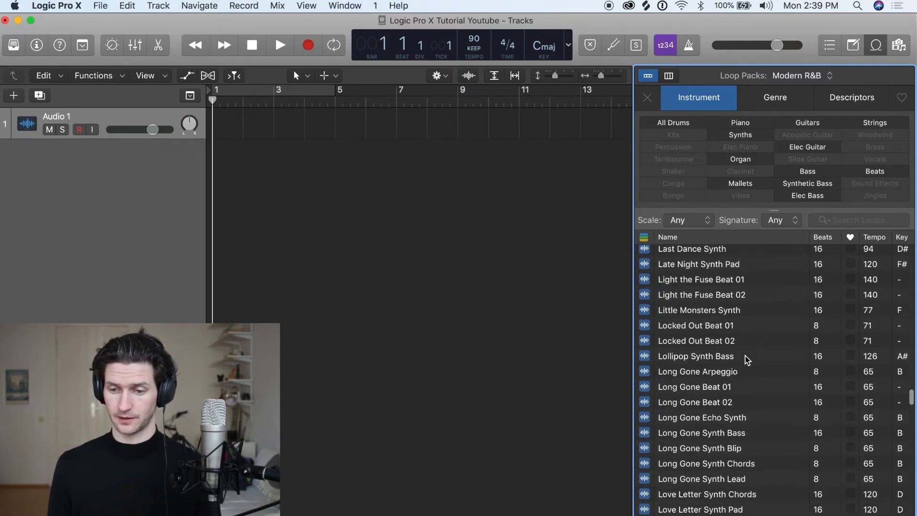
pyautogui.moveTo(816, 172)
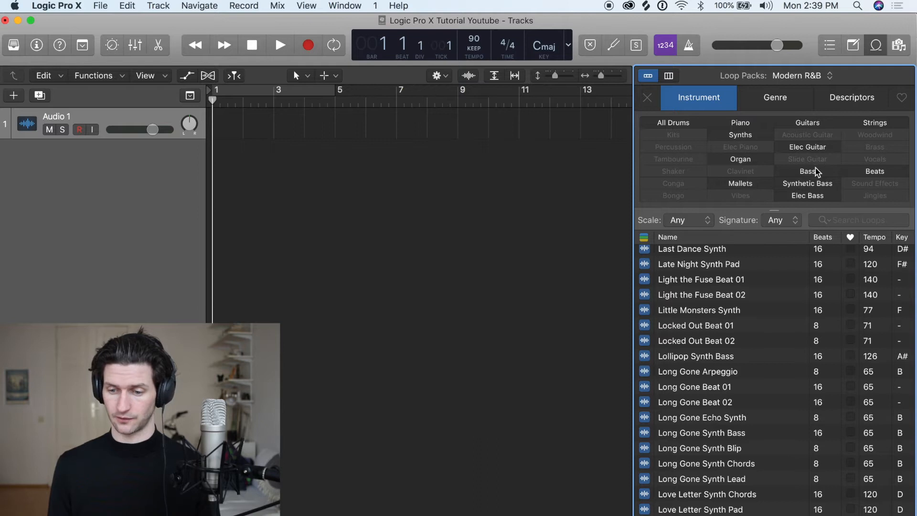
# Step: Filter loops to Bass and import Afterburner Sub Bass's tempo into the project
pyautogui.click(807, 171)
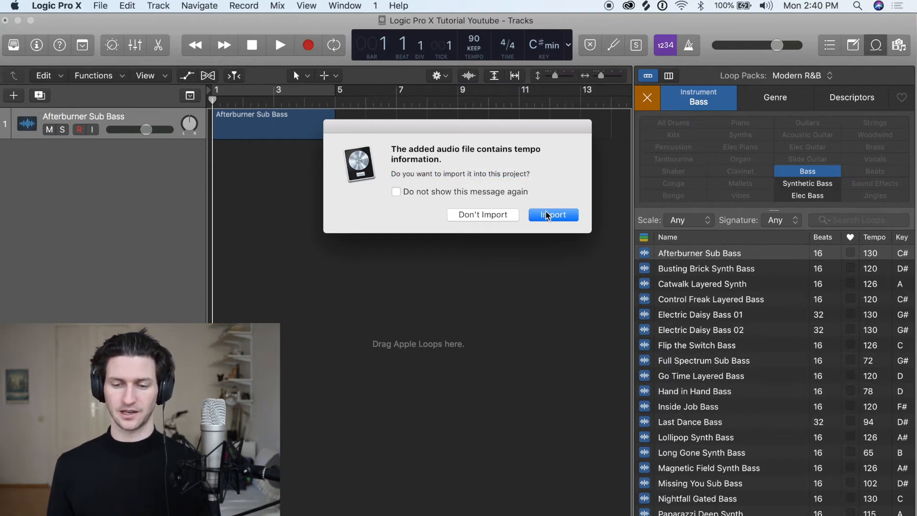
pyautogui.click(552, 214)
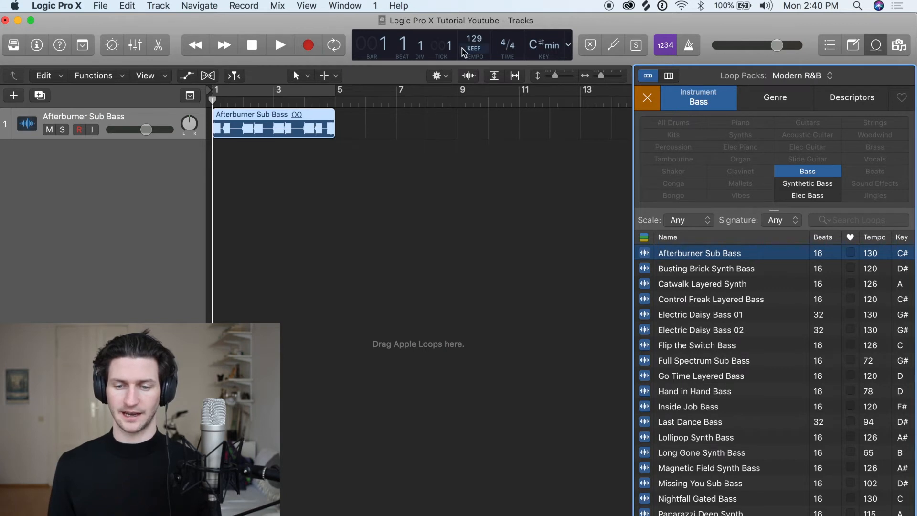
pyautogui.moveTo(475, 45)
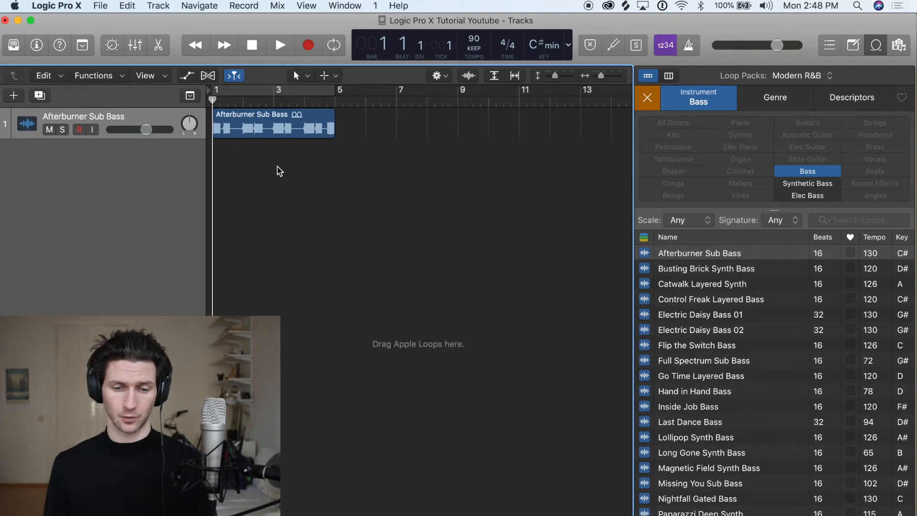
pyautogui.click(280, 45)
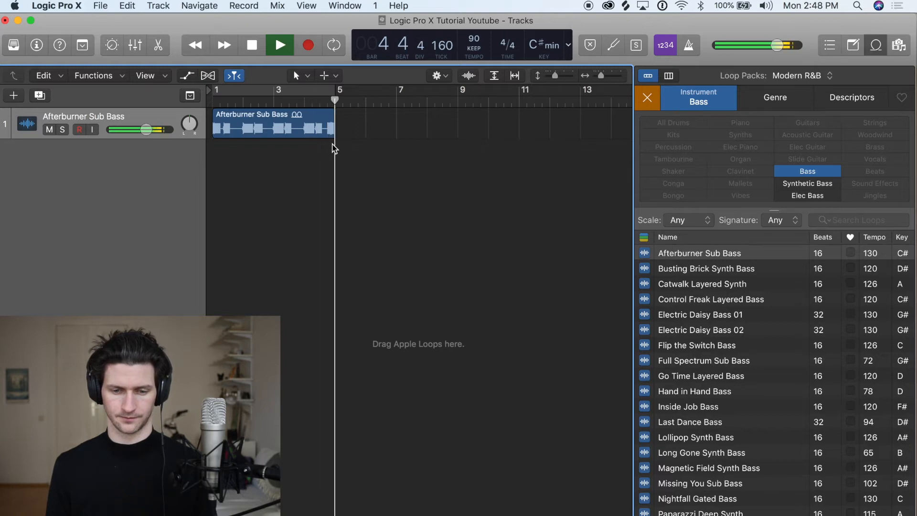
pyautogui.click(279, 45)
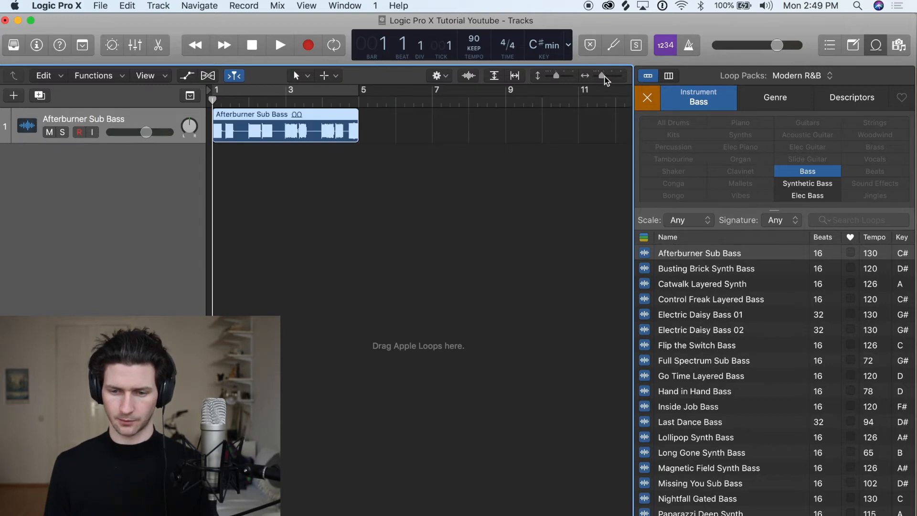
pyautogui.moveTo(596, 75); pyautogui.dragTo(608, 75)
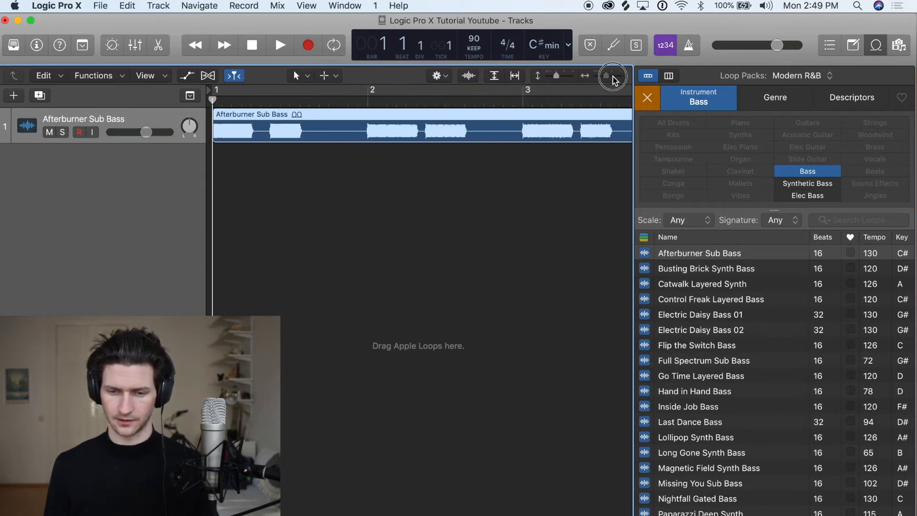
pyautogui.click(608, 75)
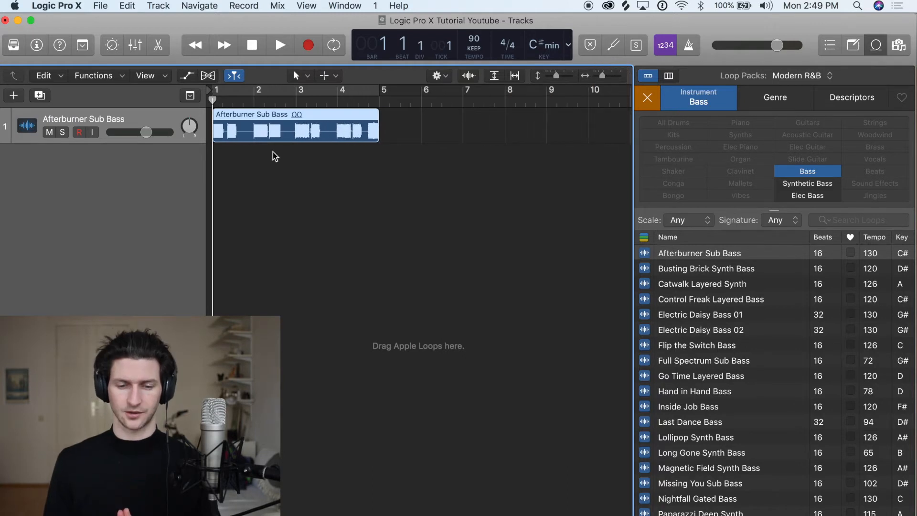
pyautogui.moveTo(323, 207)
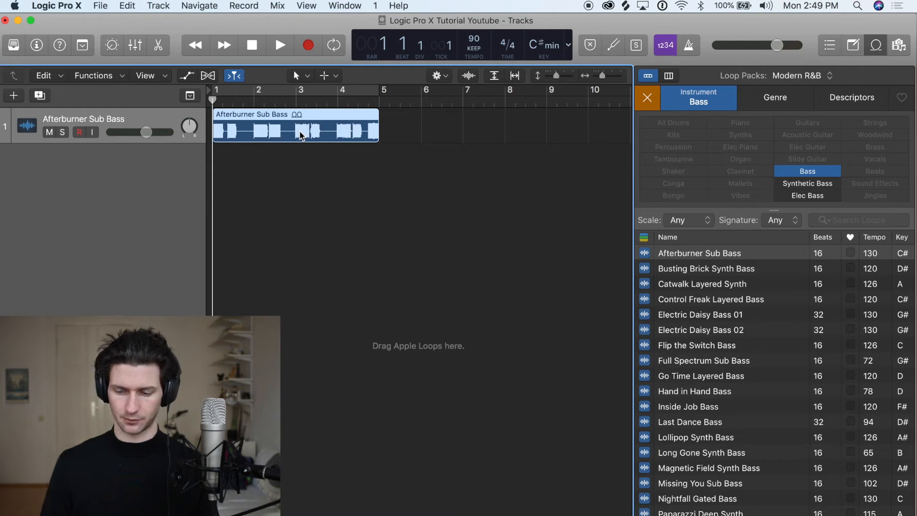
# Step: Delete the Afterburner Sub Bass region, preview six bass loops through Last Dance Bass, then stop
pyautogui.press('delete')
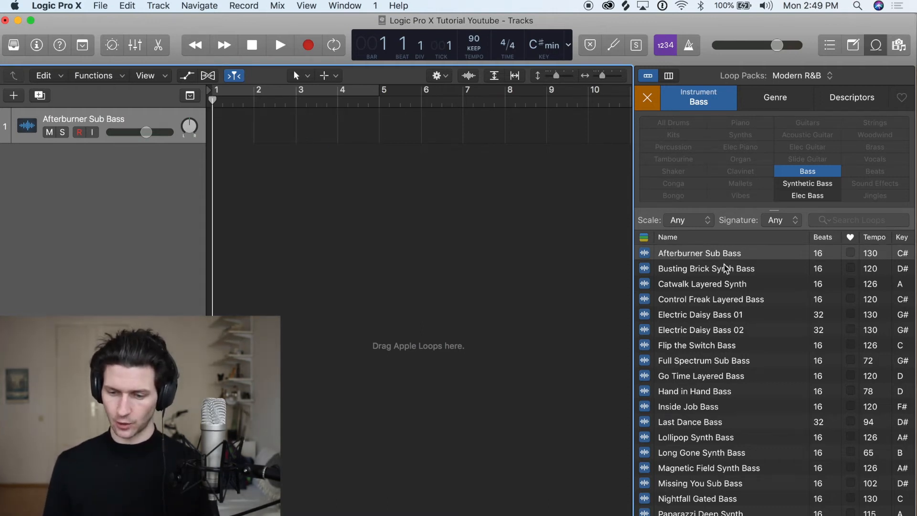
pyautogui.click(699, 253)
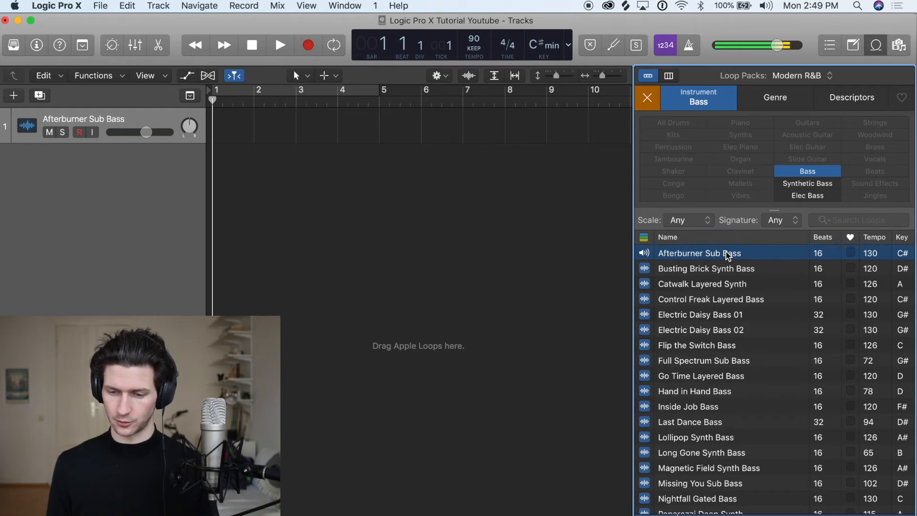
pyautogui.click(702, 283)
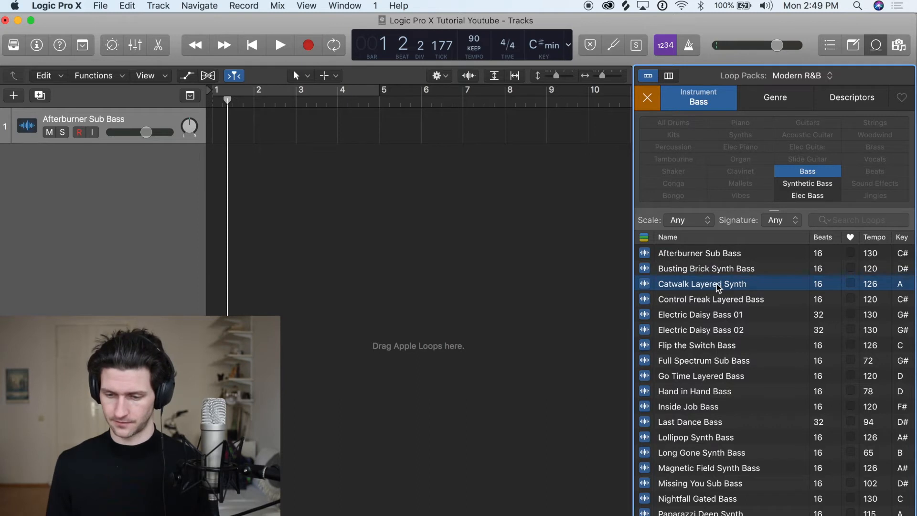
pyautogui.click(700, 314)
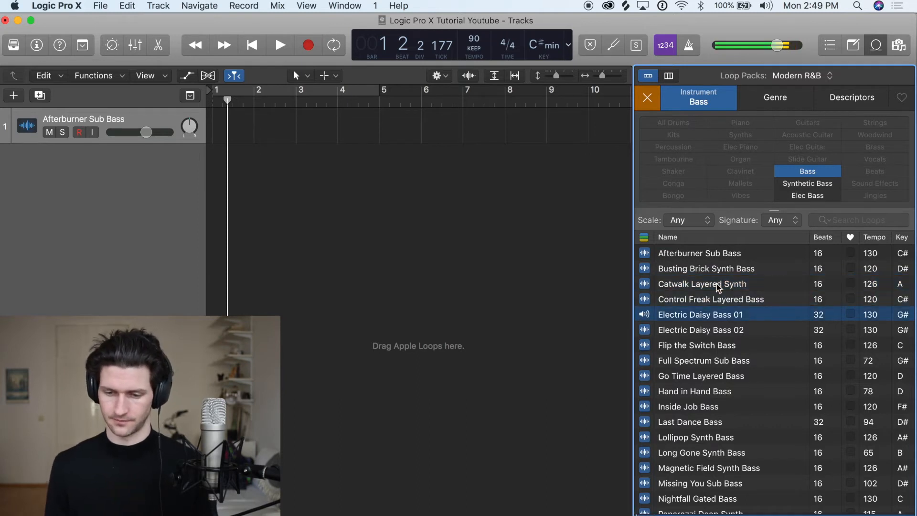
pyautogui.click(698, 344)
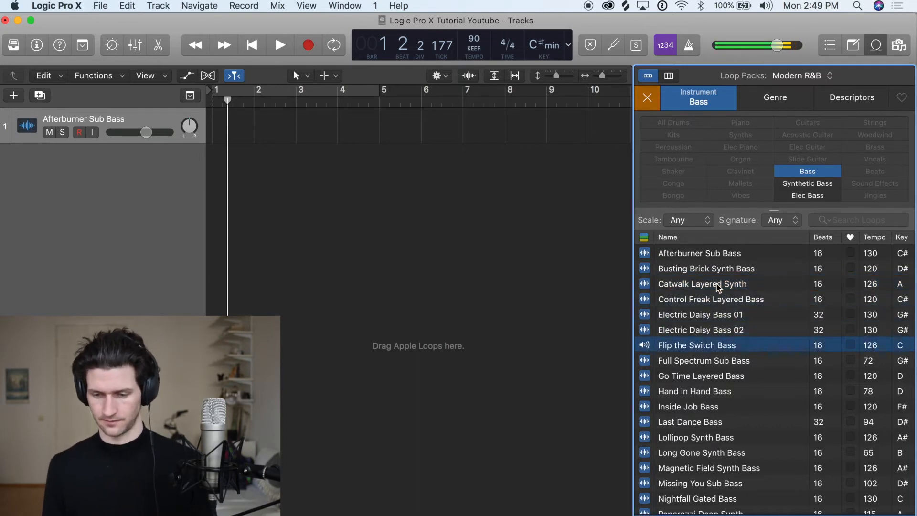
pyautogui.click(704, 360)
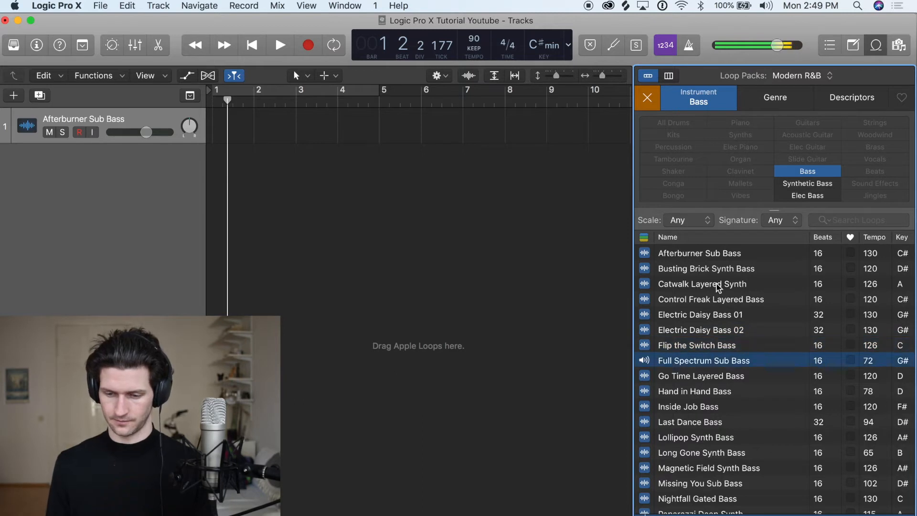
pyautogui.click(687, 406)
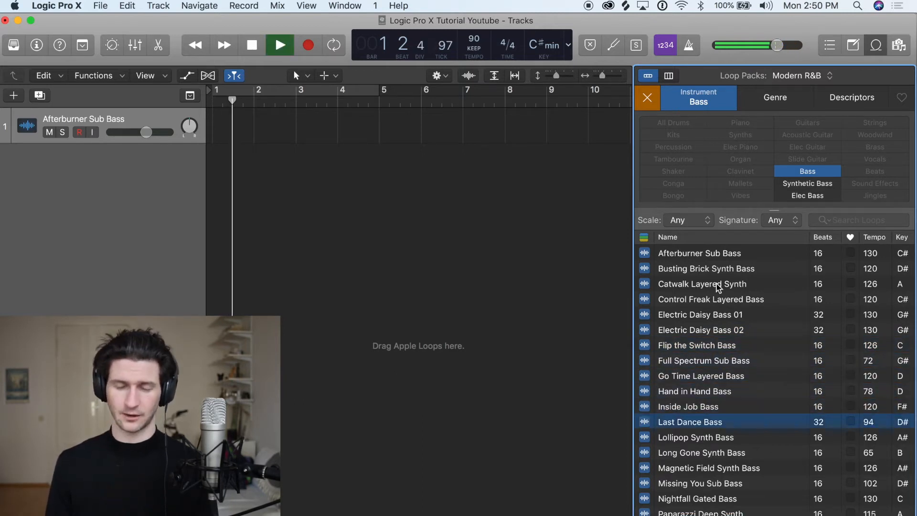
pyautogui.click(280, 44)
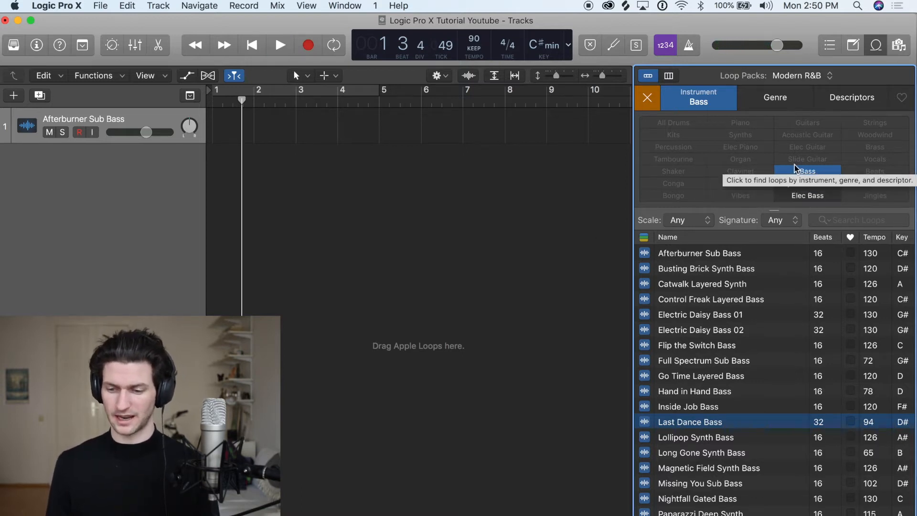
# Step: Filter to piano loops and place Breathless Piano near bar 4, keeping the 90 BPM tempo
pyautogui.click(807, 171)
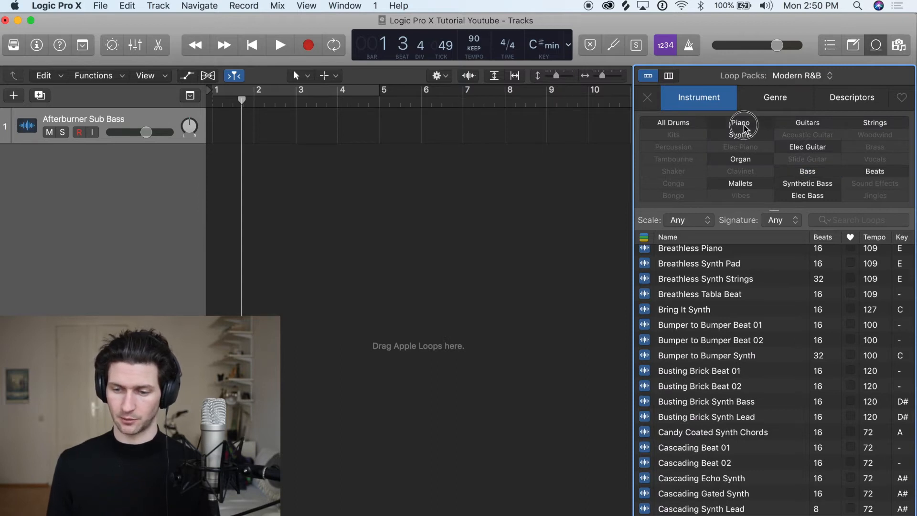
pyautogui.click(740, 122)
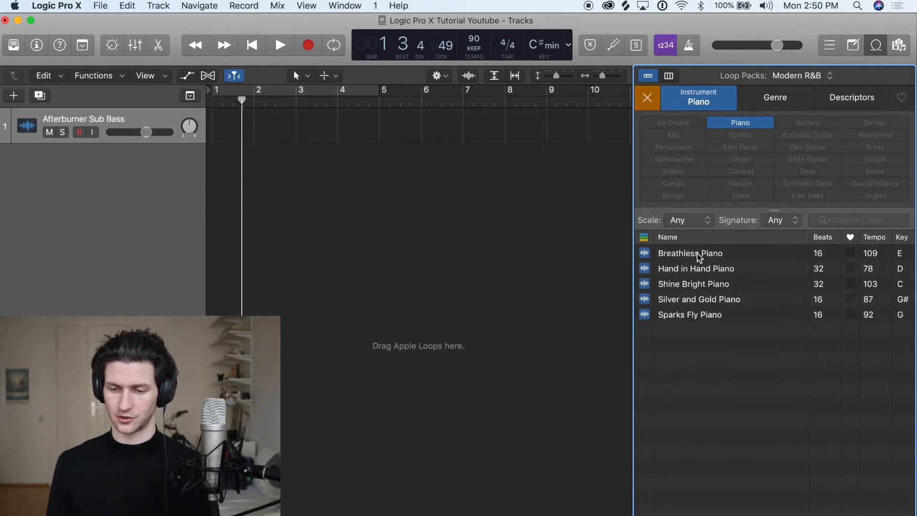
pyautogui.click(690, 252)
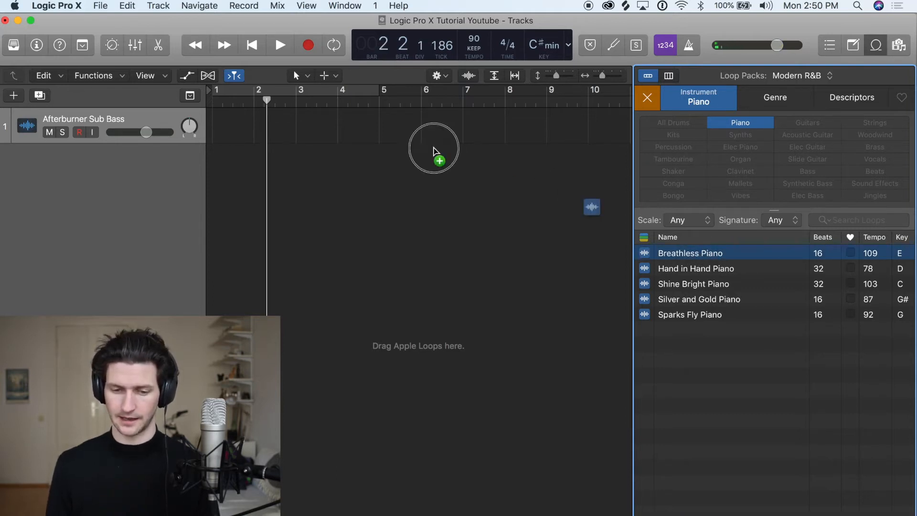
pyautogui.moveTo(690, 252); pyautogui.dragTo(431, 122)
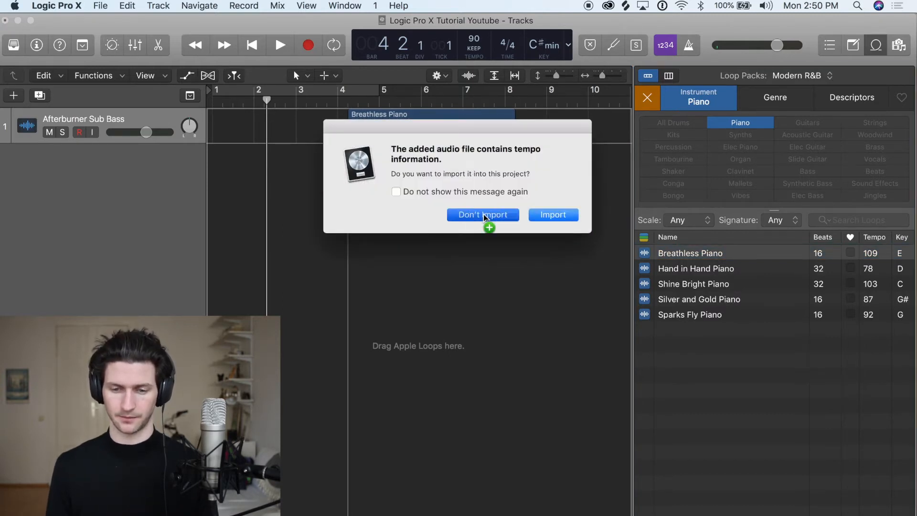
pyautogui.click(482, 215)
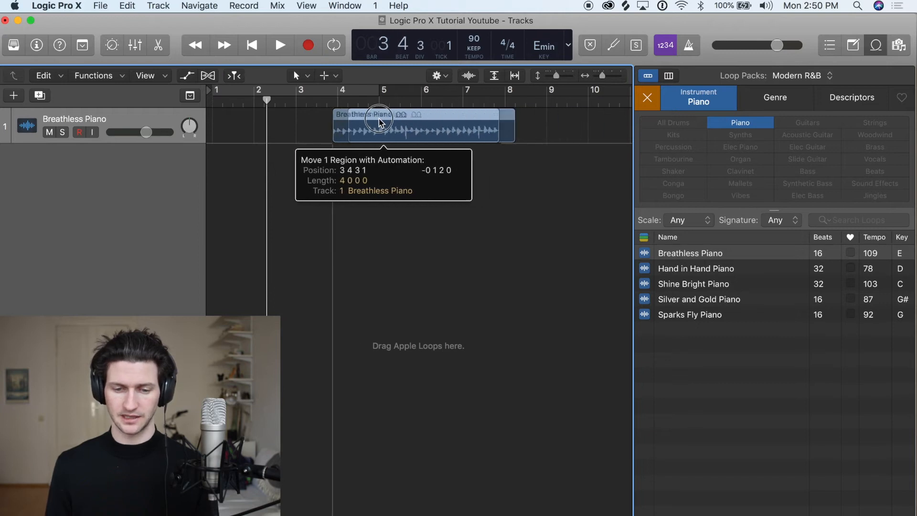
# Step: Shift the Breathless Piano region along the timeline toward bar 1 and start playback
pyautogui.moveTo(380, 125); pyautogui.dragTo(373, 124)
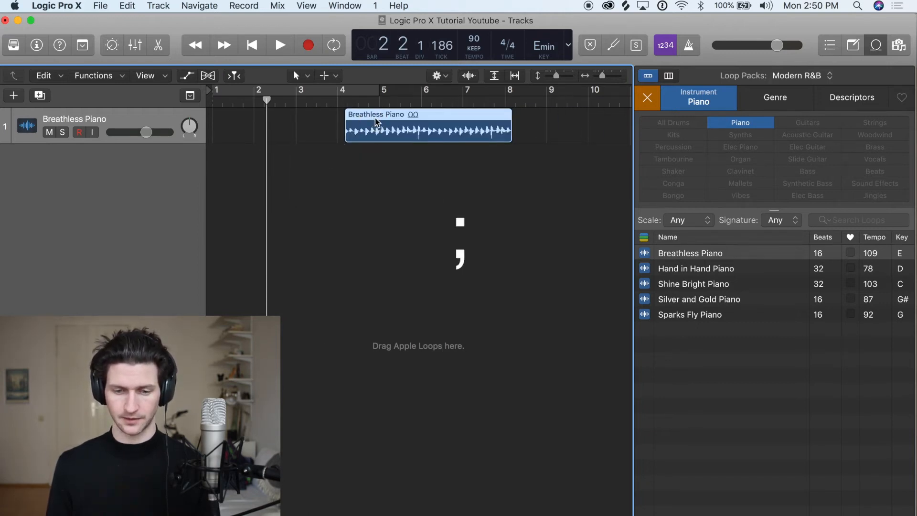
pyautogui.moveTo(427, 125); pyautogui.dragTo(351, 125)
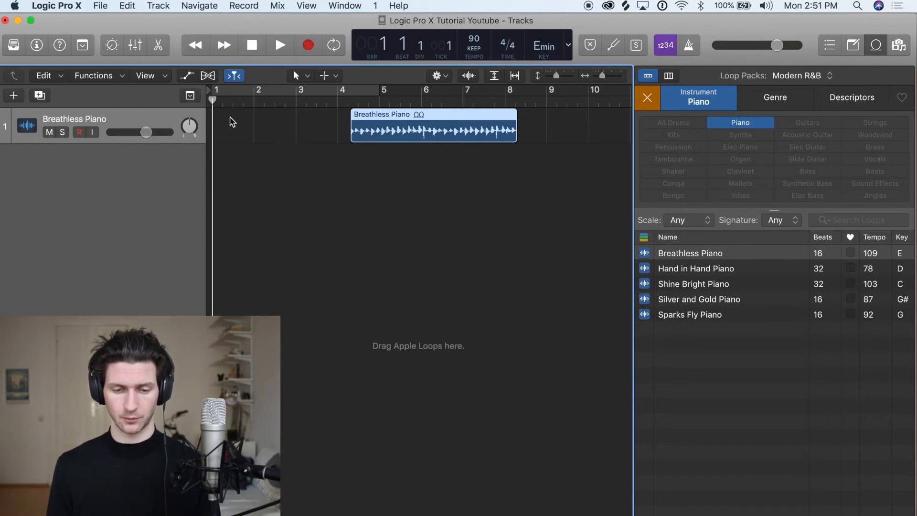
pyautogui.click(304, 94)
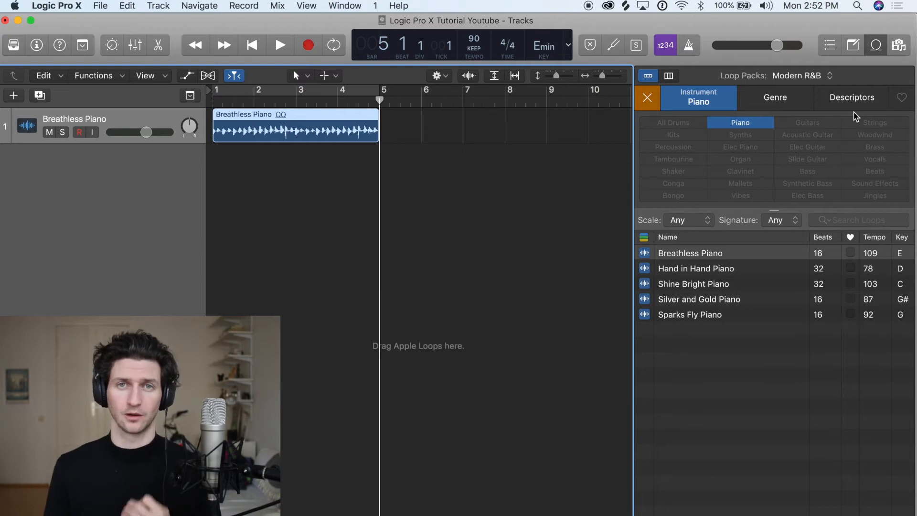
# Step: Bring up the Loop Packs list in the Loop Browser
pyautogui.click(690, 253)
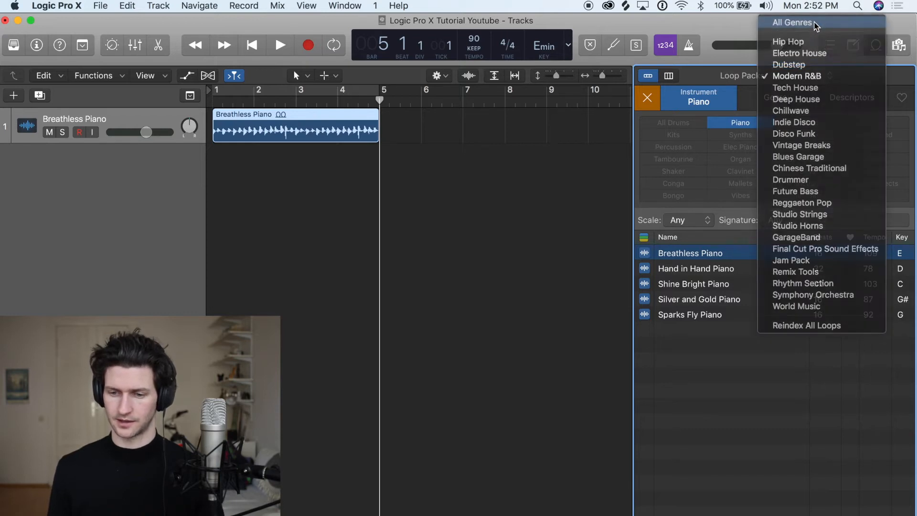
# Step: Show drum loops from all genres and preview beats like 4th Dimension Beat 01
pyautogui.click(791, 23)
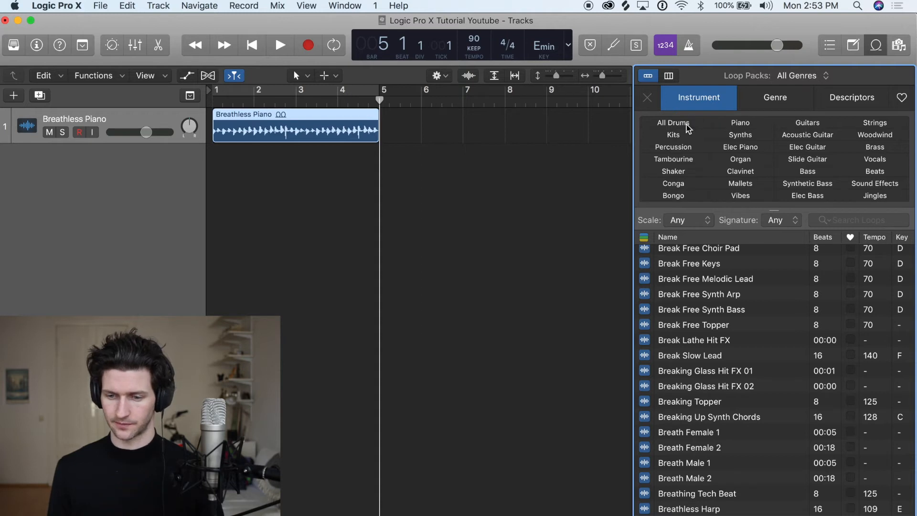
pyautogui.click(673, 123)
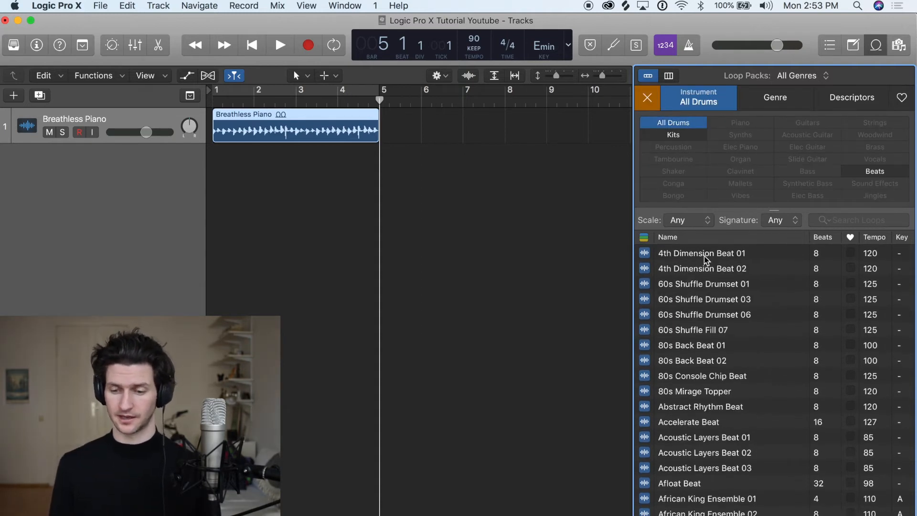
pyautogui.click(702, 253)
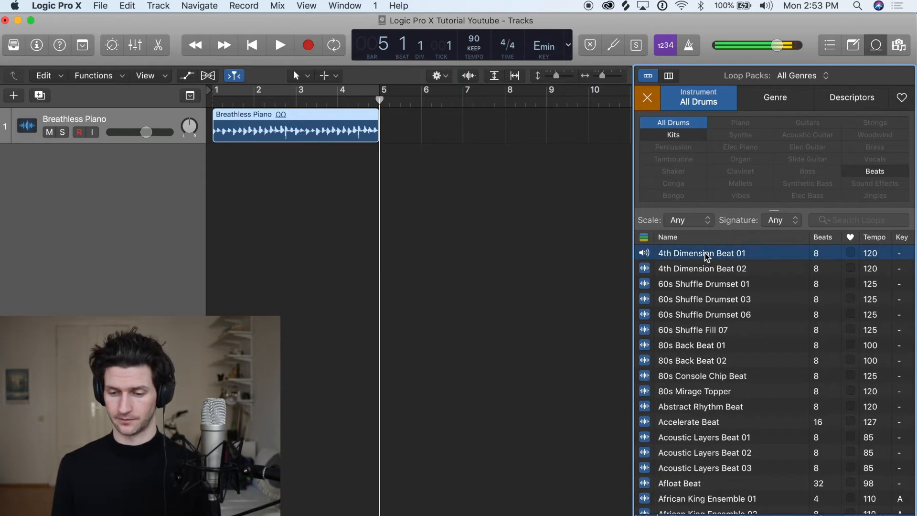
pyautogui.click(702, 268)
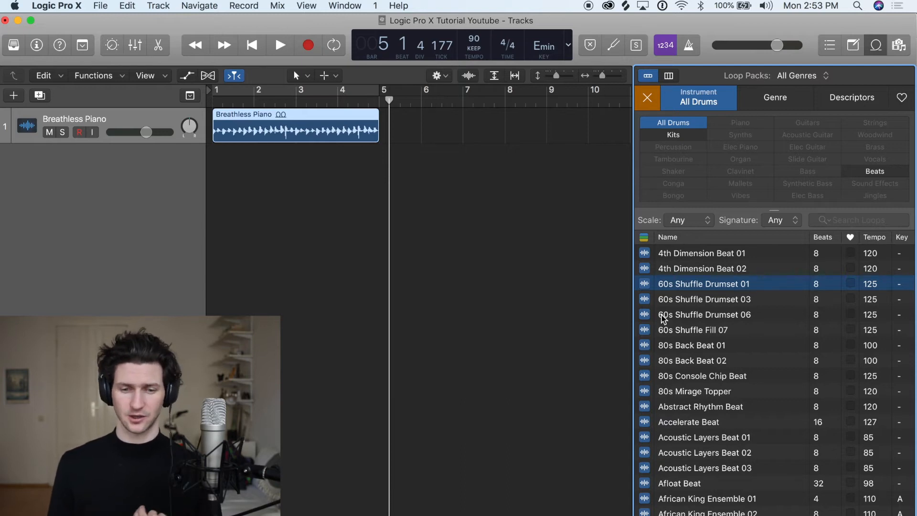
pyautogui.click(279, 45)
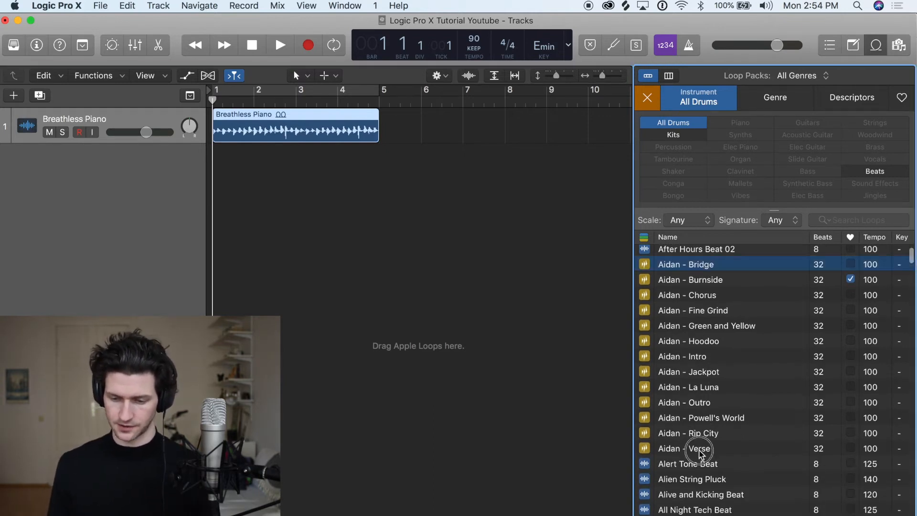
# Step: Add the Aidan - Verse loop as a Portland (Aidan) Drummer track and play the project
pyautogui.click(684, 448)
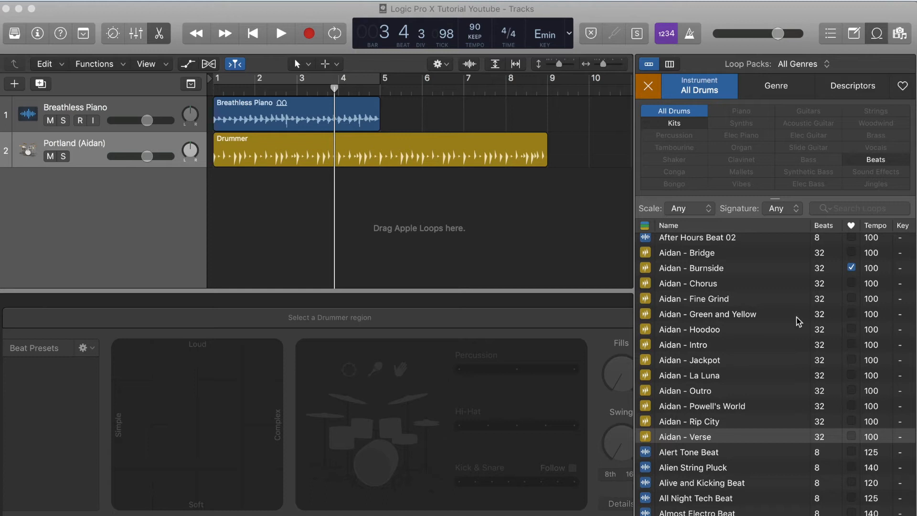
pyautogui.moveTo(706, 435)
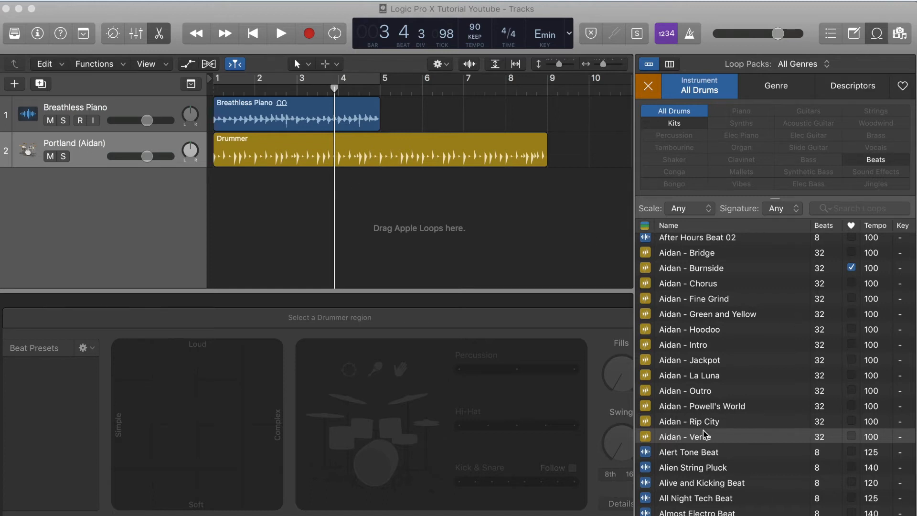
pyautogui.moveTo(875, 441)
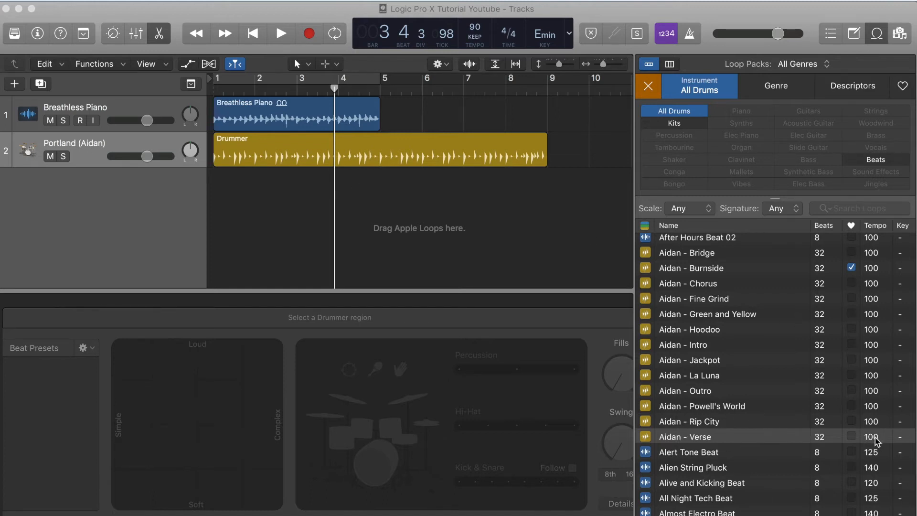
pyautogui.moveTo(463, 83)
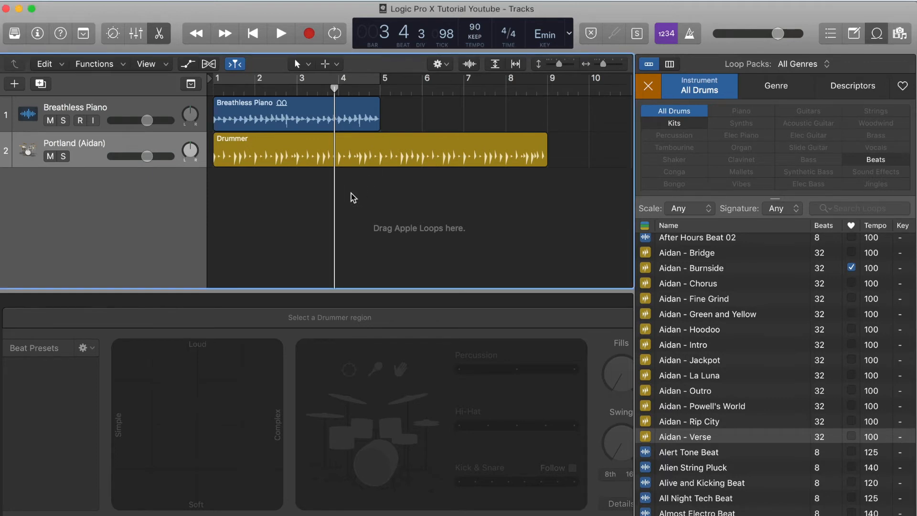
pyautogui.click(253, 34)
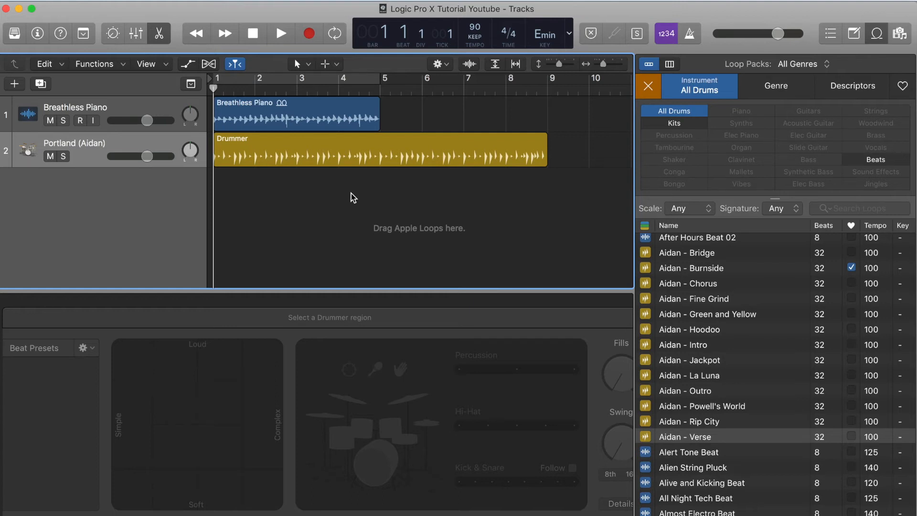
pyautogui.click(281, 34)
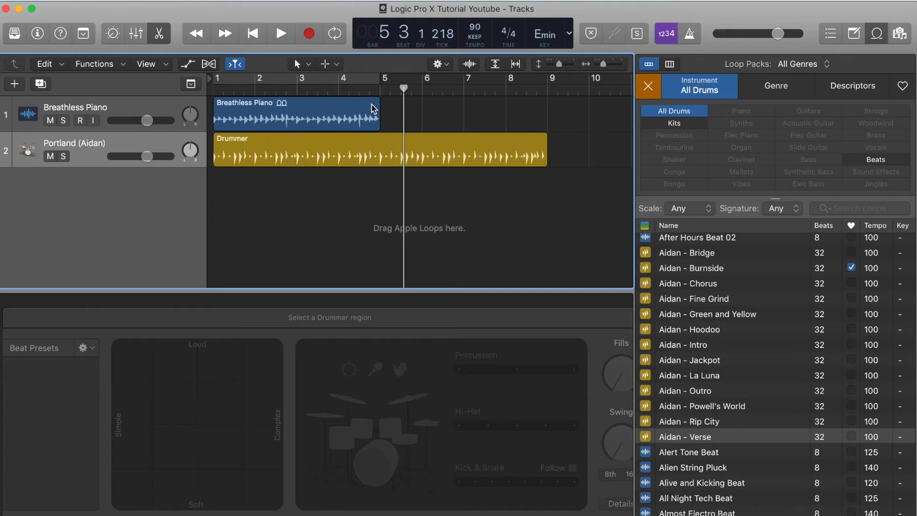
pyautogui.moveTo(385, 112)
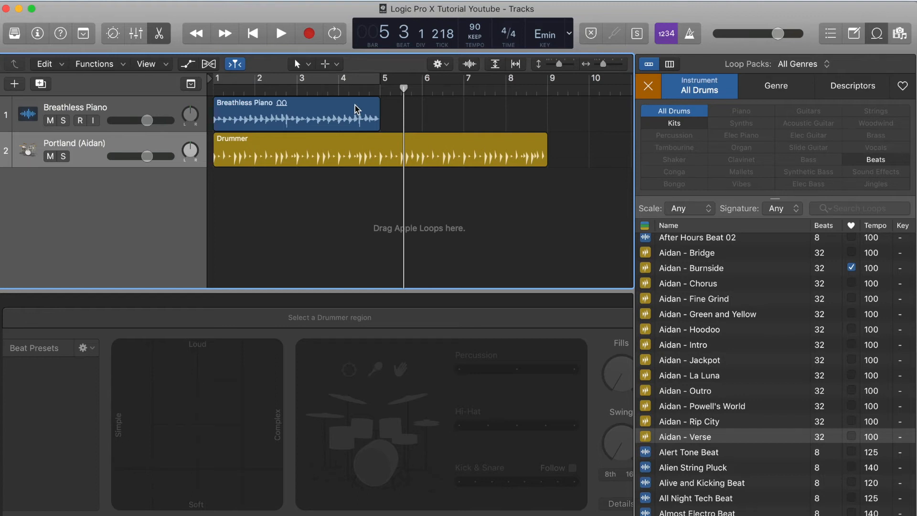
pyautogui.moveTo(442, 107)
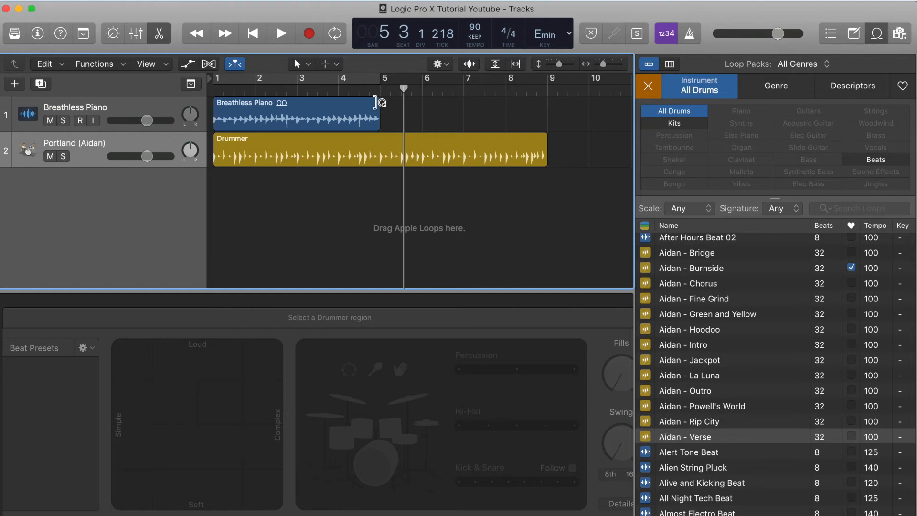
# Step: Loop the Breathless Piano region to bar 9, move the playhead near bar 4, and play
pyautogui.moveTo(378, 102); pyautogui.dragTo(436, 109)
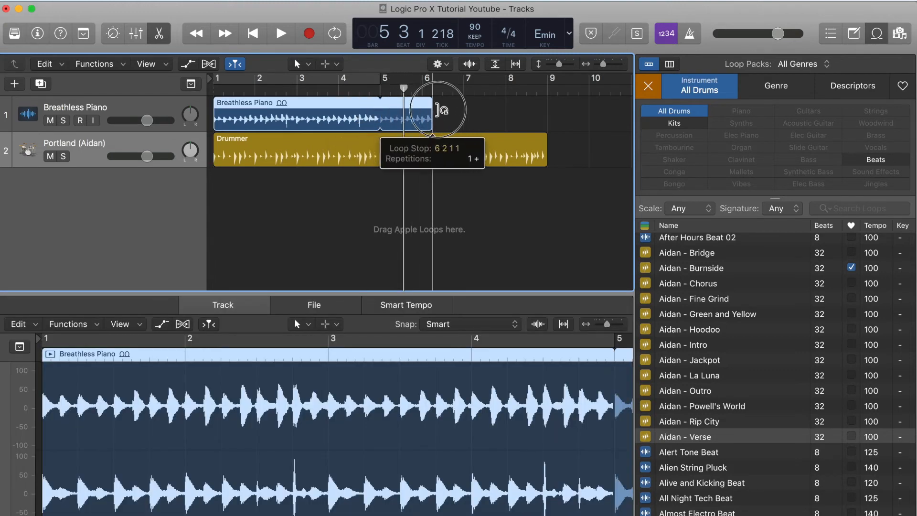
pyautogui.moveTo(427, 102); pyautogui.dragTo(547, 102)
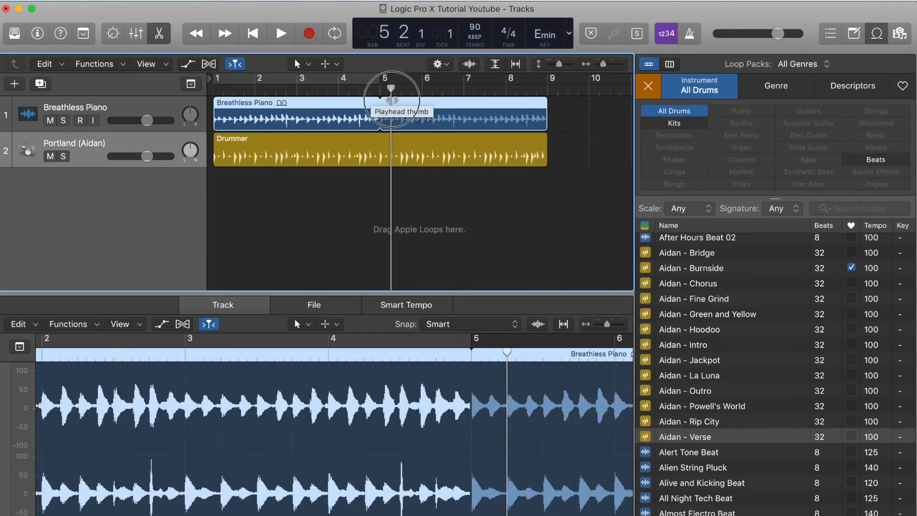
pyautogui.moveTo(393, 91); pyautogui.dragTo(365, 91)
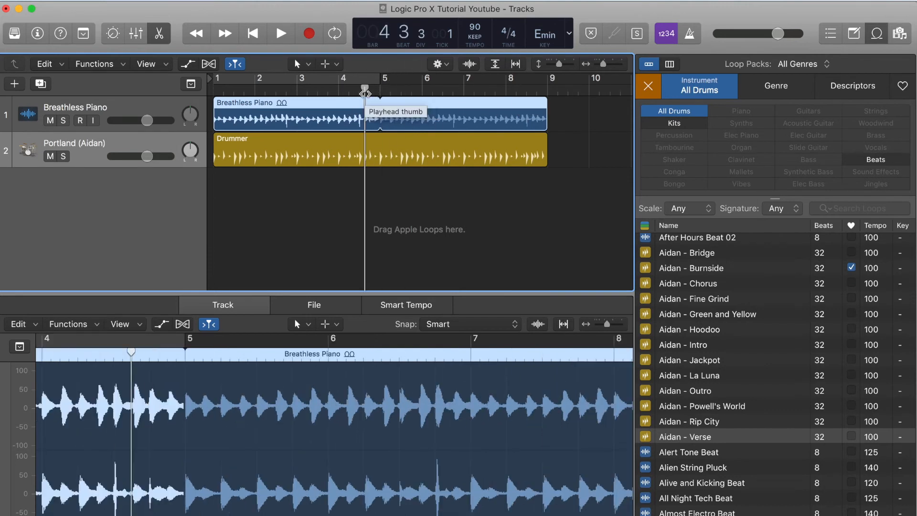
pyautogui.click(281, 33)
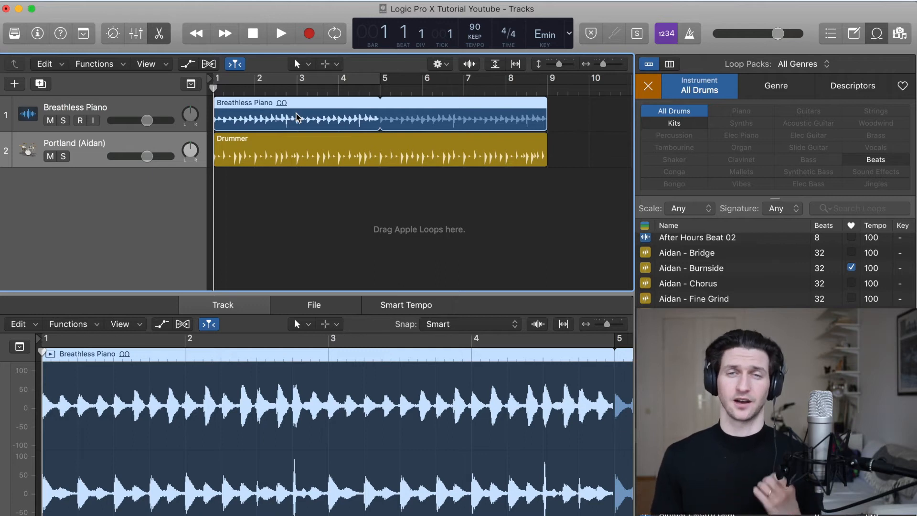
pyautogui.moveTo(282, 141)
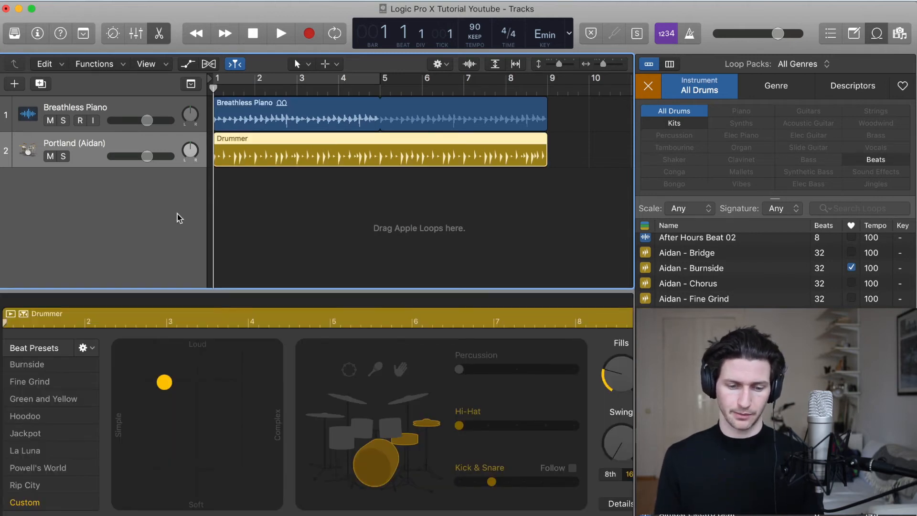
pyautogui.moveTo(235, 371)
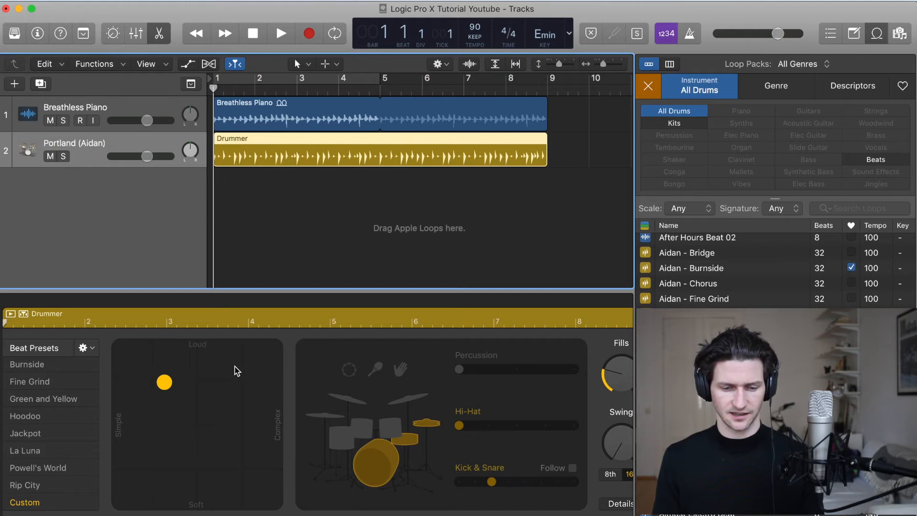
pyautogui.moveTo(201, 357)
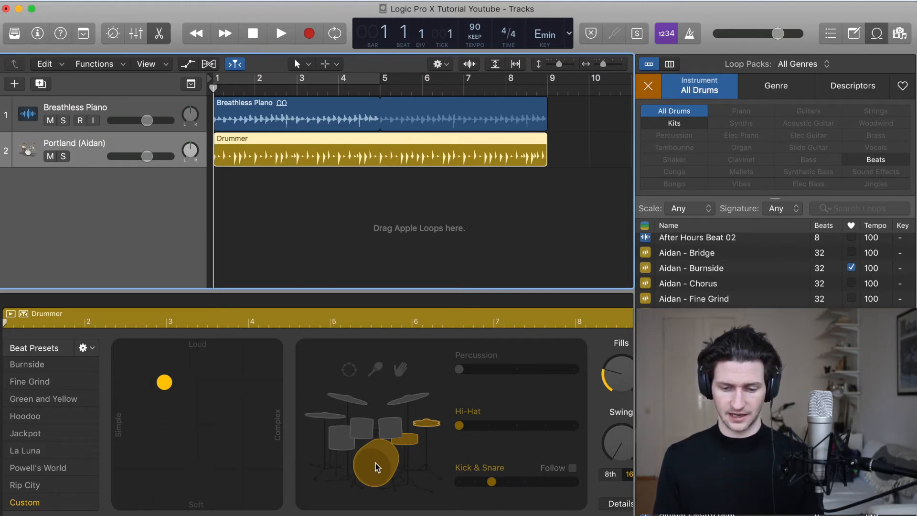
# Step: Hide the Apple Loops panel to widen the Portland (Aidan) Drummer editor
pyautogui.click(699, 86)
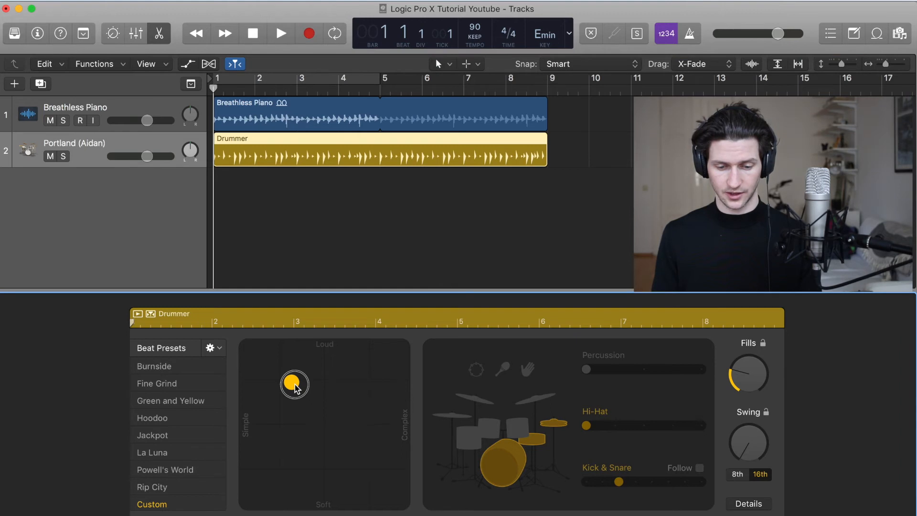
# Step: Push the Drummer puck to the most complex setting, then to soft and simple
pyautogui.moveTo(294, 384); pyautogui.dragTo(346, 375)
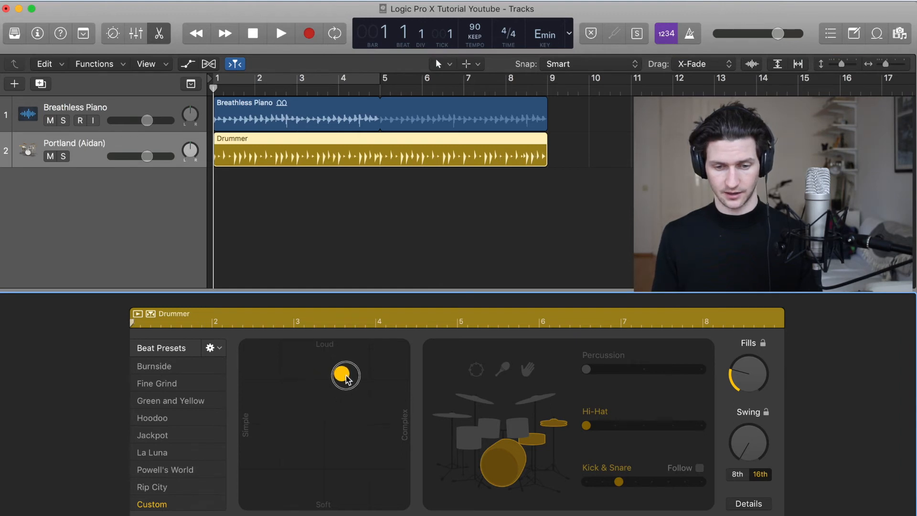
pyautogui.moveTo(345, 375); pyautogui.dragTo(382, 373)
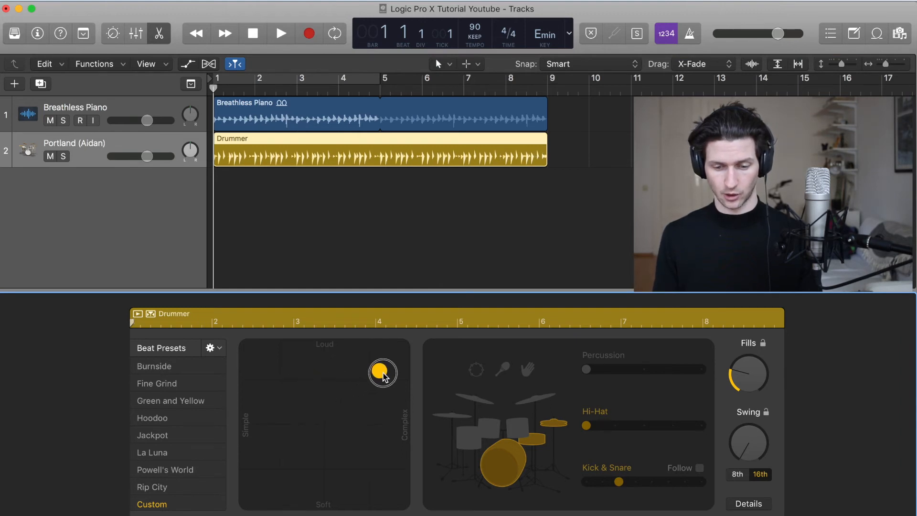
pyautogui.moveTo(383, 373); pyautogui.dragTo(391, 384)
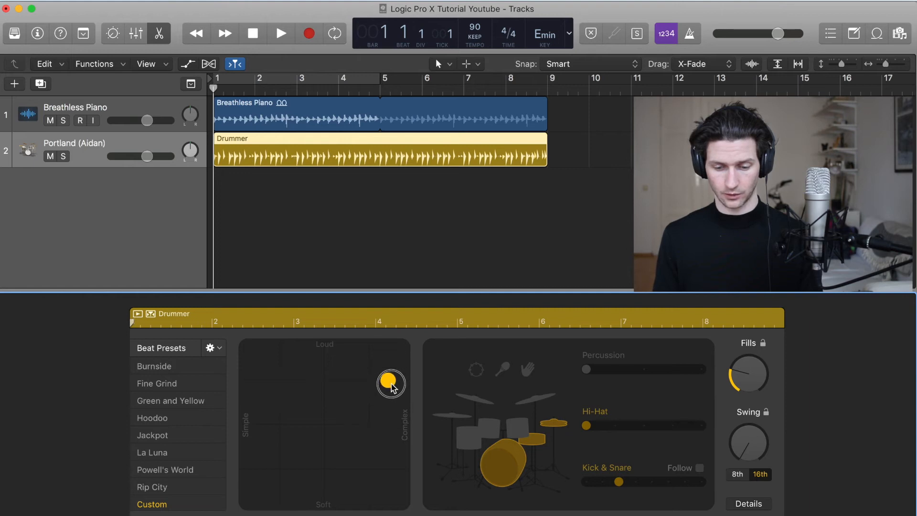
pyautogui.moveTo(390, 384); pyautogui.dragTo(397, 503)
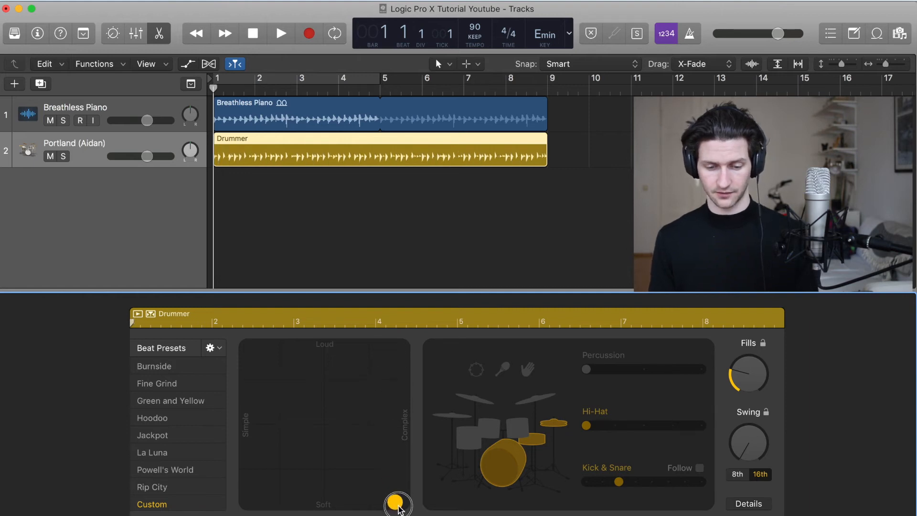
pyautogui.moveTo(397, 502); pyautogui.dragTo(259, 496)
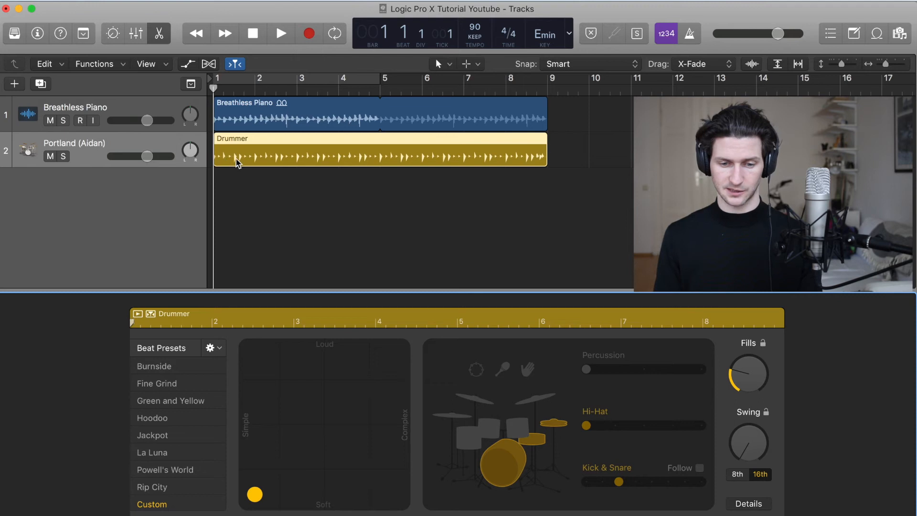
pyautogui.moveTo(312, 160)
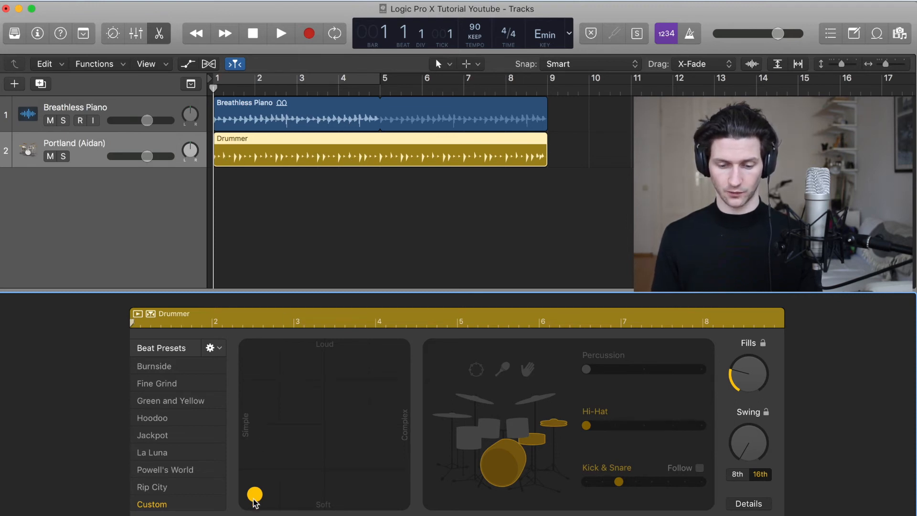
# Step: Play back at the loud/complex and soft/simple extremes, then settle at a medium setting
pyautogui.moveTo(254, 495); pyautogui.dragTo(401, 351)
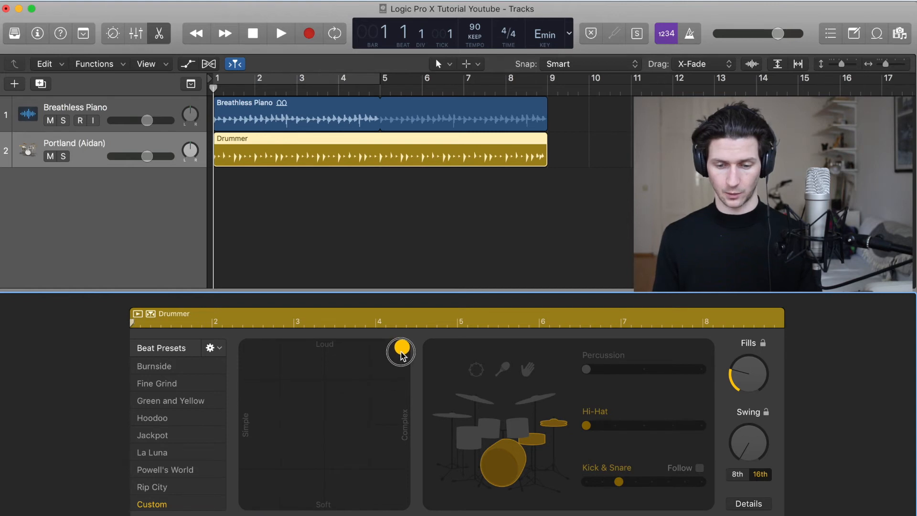
pyautogui.moveTo(401, 351); pyautogui.dragTo(401, 346)
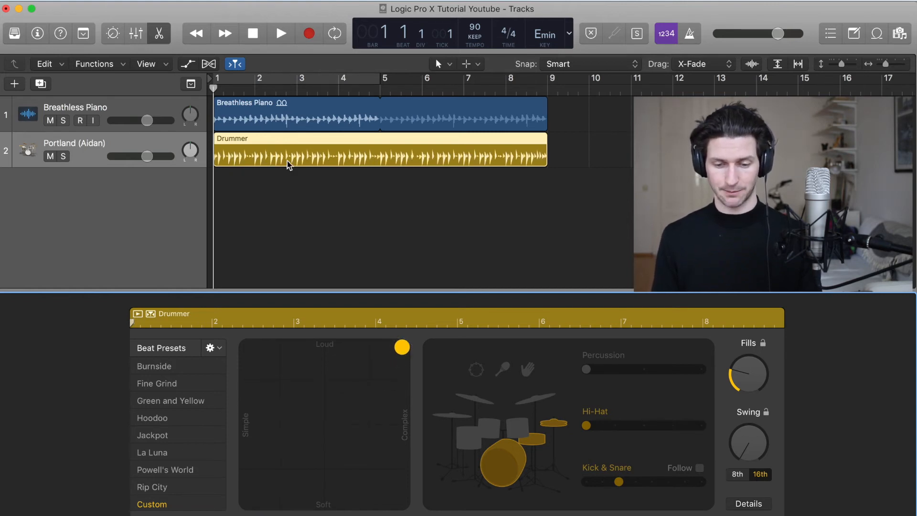
pyautogui.click(281, 34)
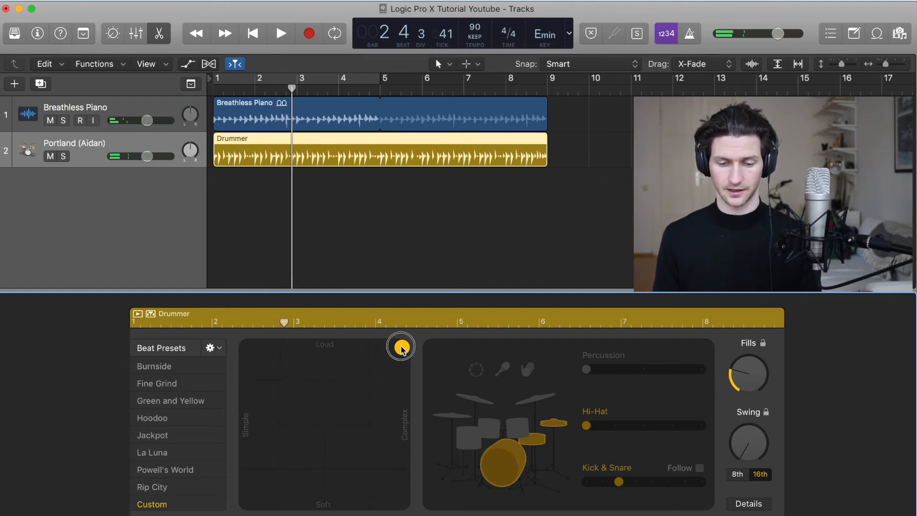
pyautogui.moveTo(401, 345); pyautogui.dragTo(246, 501)
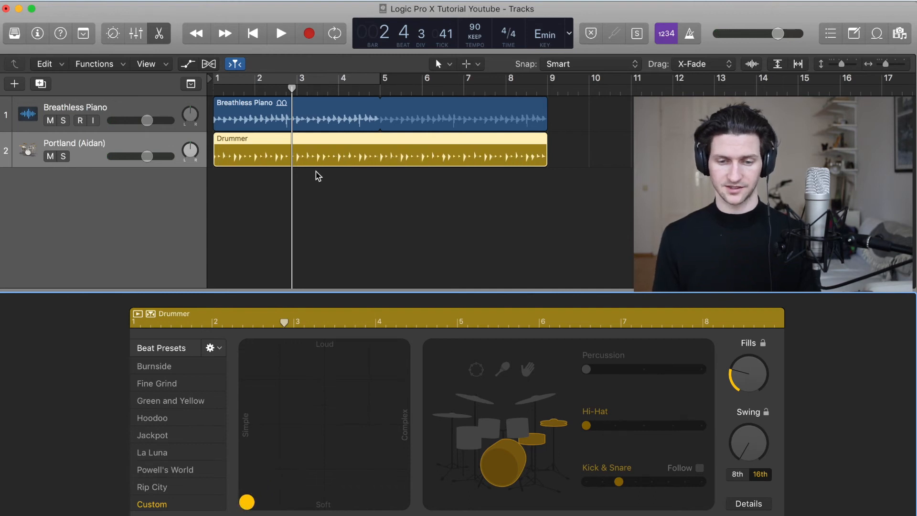
pyautogui.click(281, 34)
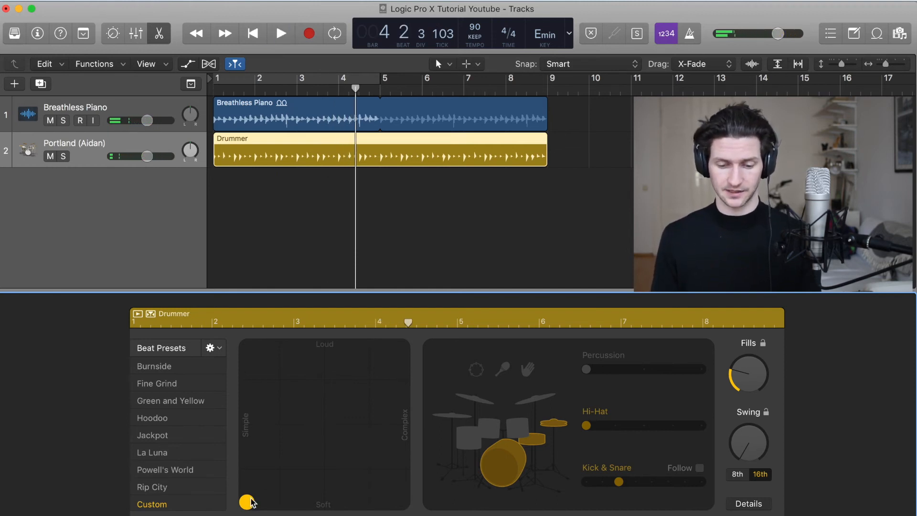
pyautogui.moveTo(245, 502); pyautogui.dragTo(326, 421)
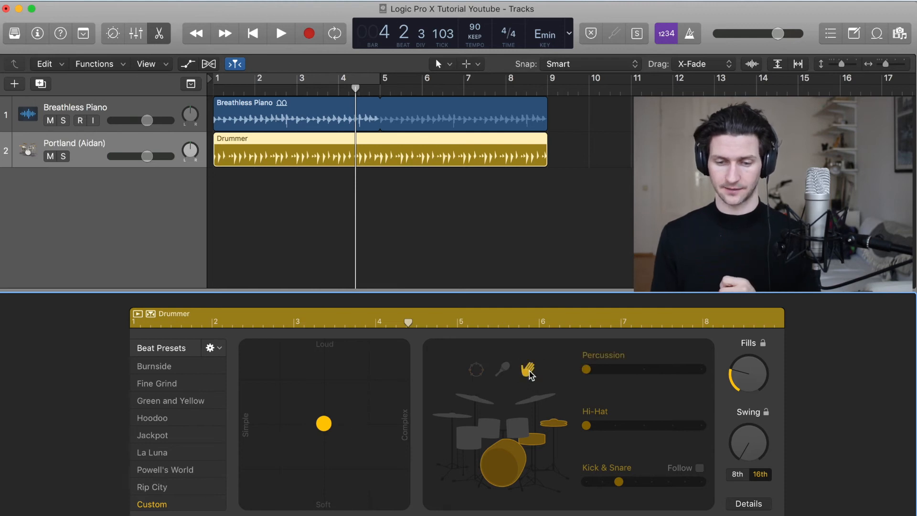
# Step: Enable the percussion, add toms and raise the Kick & Snare variation slider
pyautogui.click(280, 34)
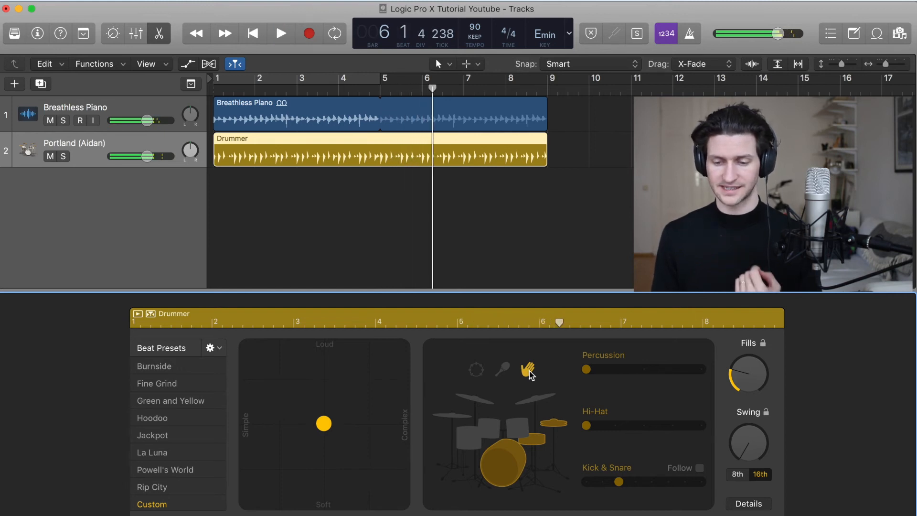
pyautogui.click(532, 398)
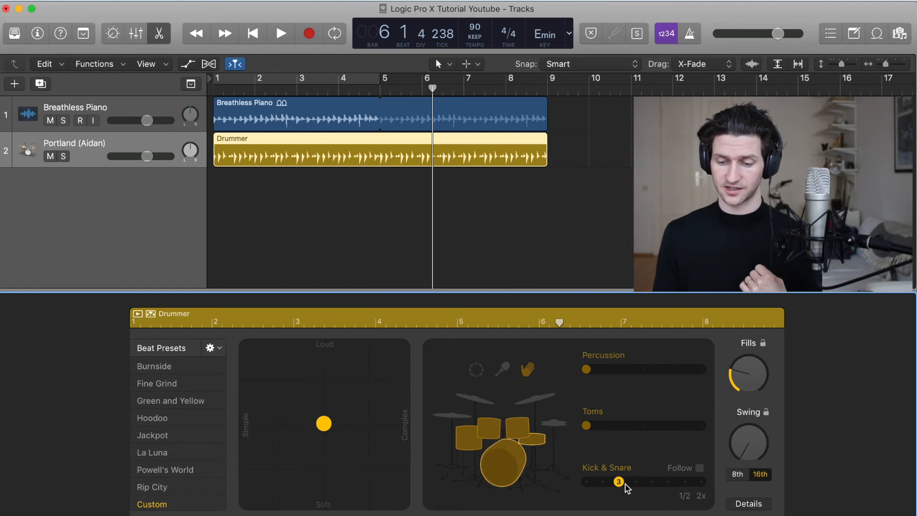
pyautogui.moveTo(619, 482); pyautogui.dragTo(672, 482)
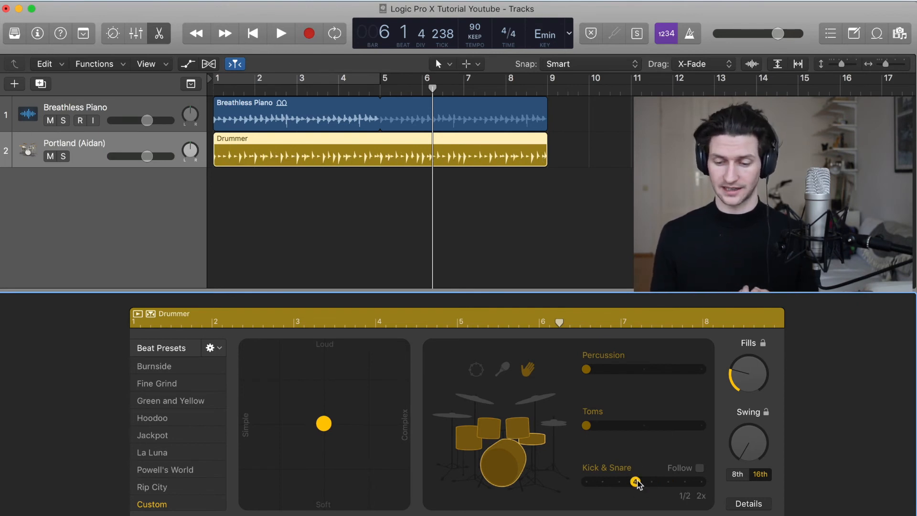
pyautogui.moveTo(636, 482); pyautogui.dragTo(694, 481)
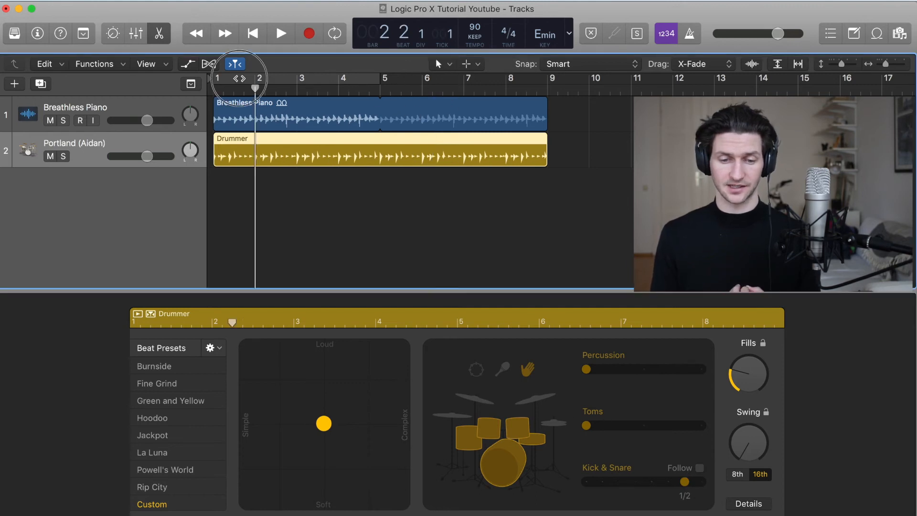
# Step: Raise the Hi-Hat variation slightly while auditioning the beat
pyautogui.click(280, 34)
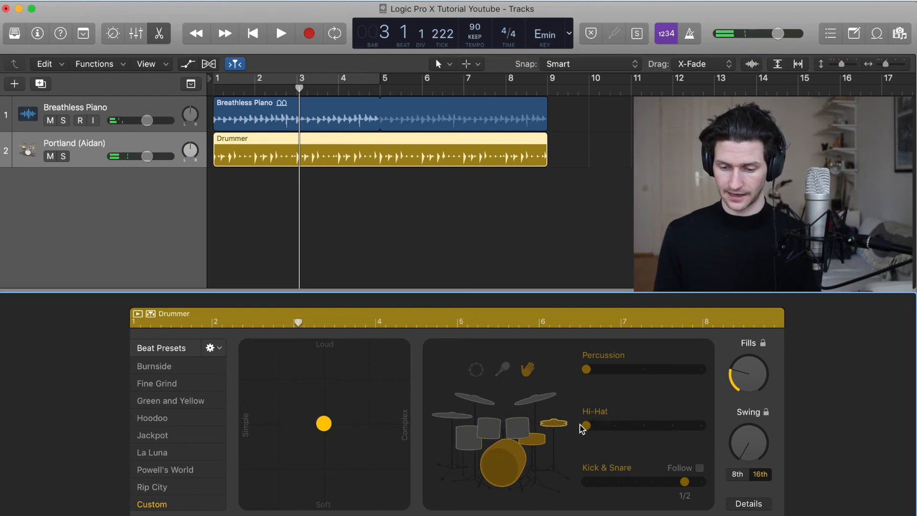
pyautogui.moveTo(687, 481); pyautogui.dragTo(615, 481)
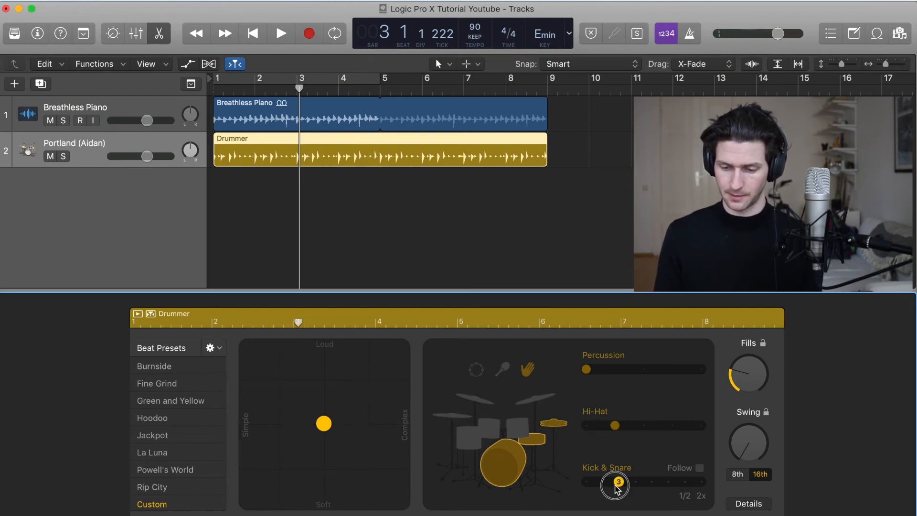
pyautogui.click(280, 33)
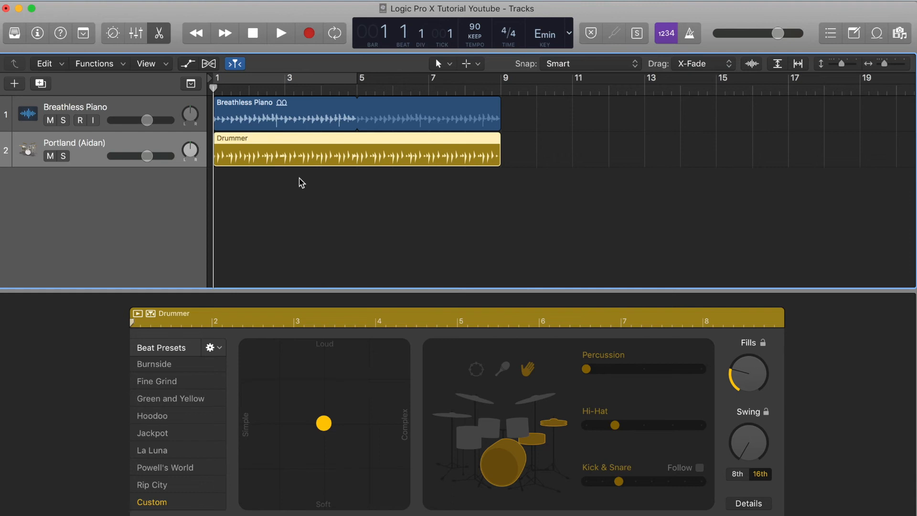
pyautogui.moveTo(771, 63)
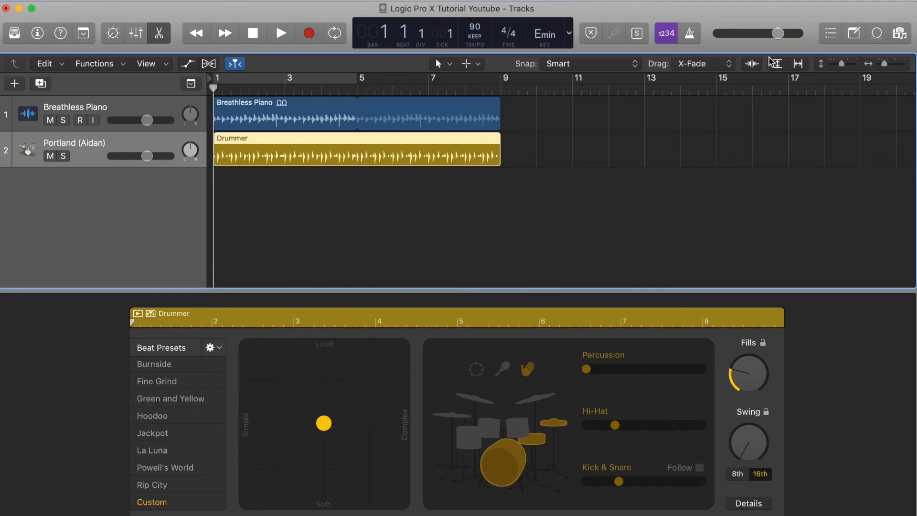
pyautogui.moveTo(535, 126)
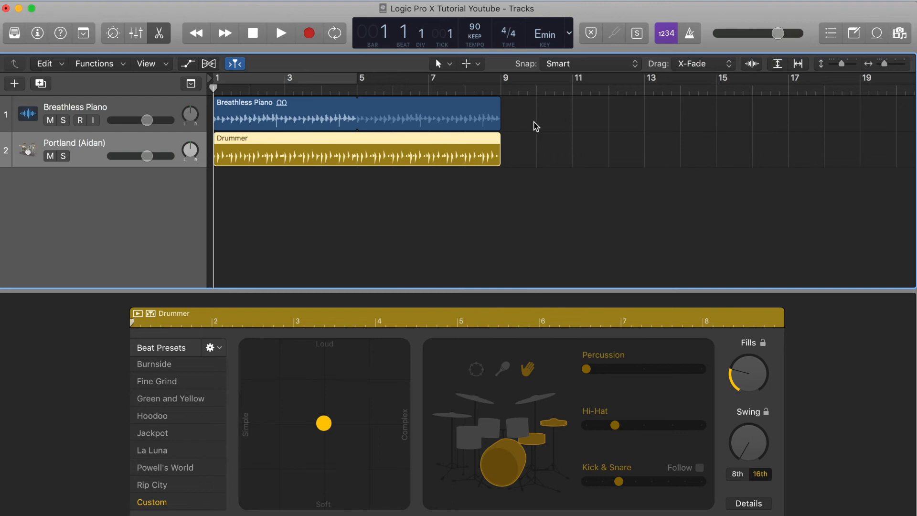
pyautogui.moveTo(526, 143)
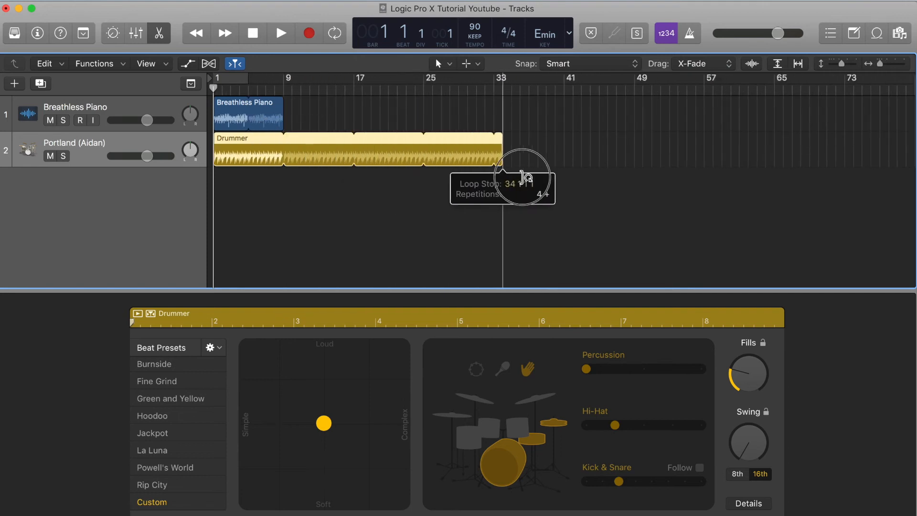
pyautogui.moveTo(523, 159); pyautogui.dragTo(284, 158)
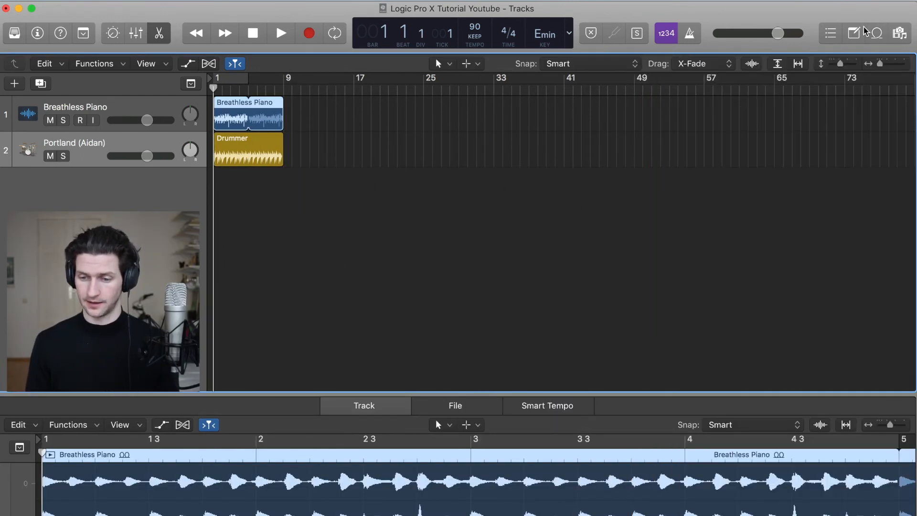
# Step: Filter the Apple Loops to Vibes and drag Lounge Vibes 04 in as a third track
pyautogui.click(877, 33)
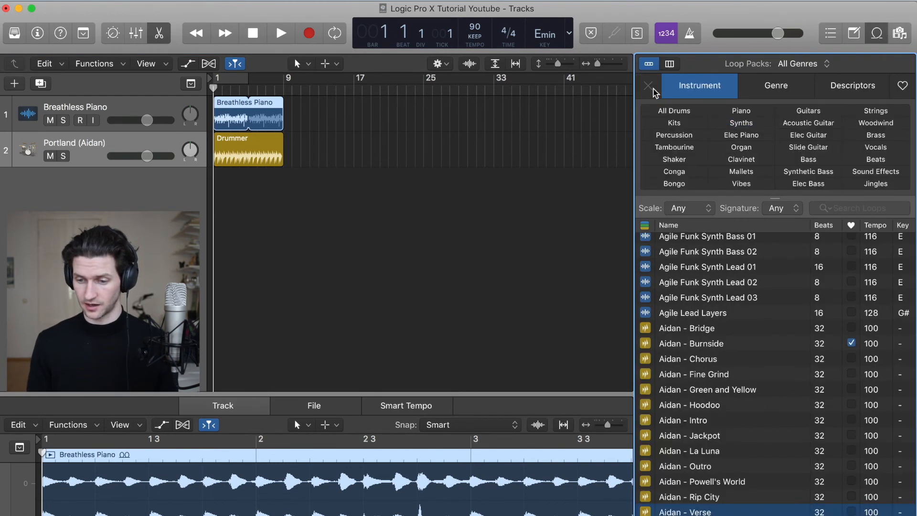
pyautogui.click(808, 123)
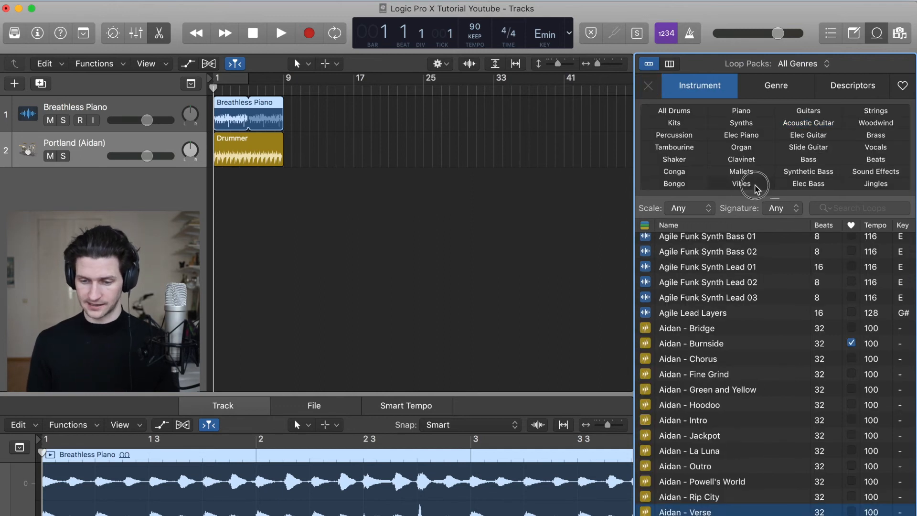
pyautogui.click(741, 183)
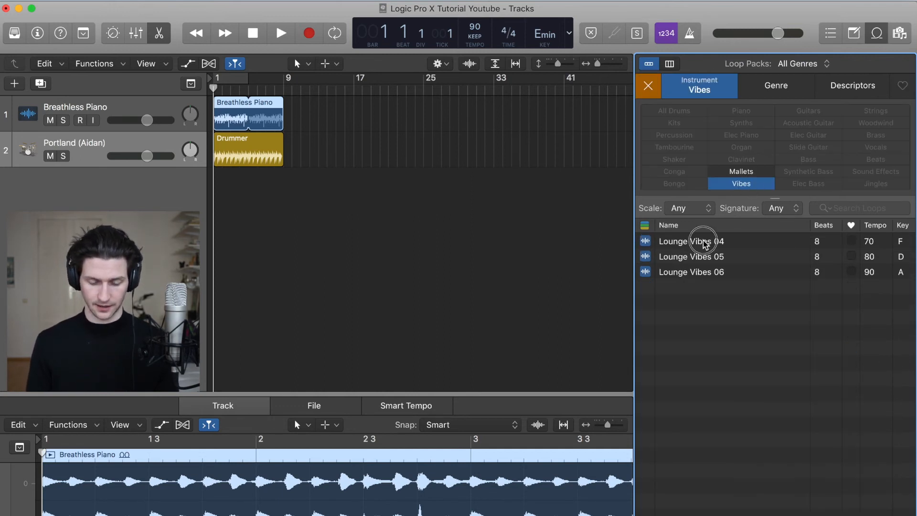
pyautogui.moveTo(691, 240); pyautogui.dragTo(271, 184)
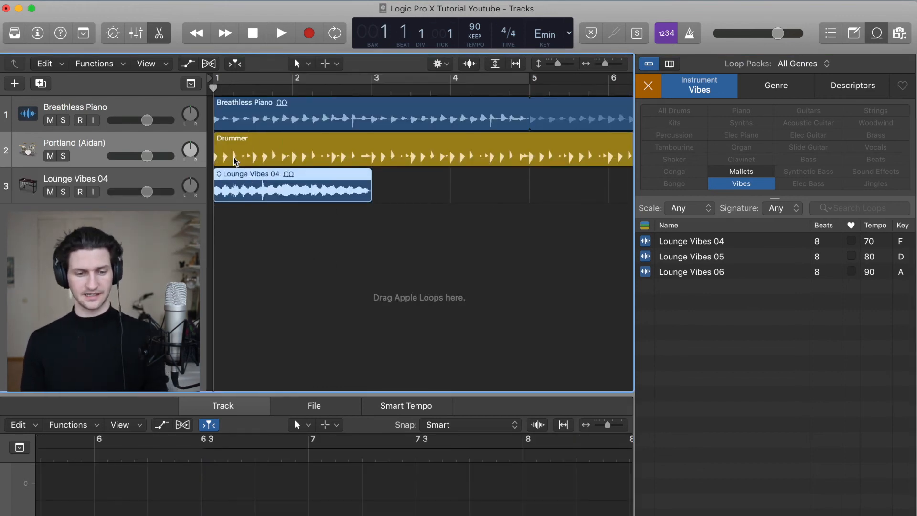
pyautogui.click(280, 33)
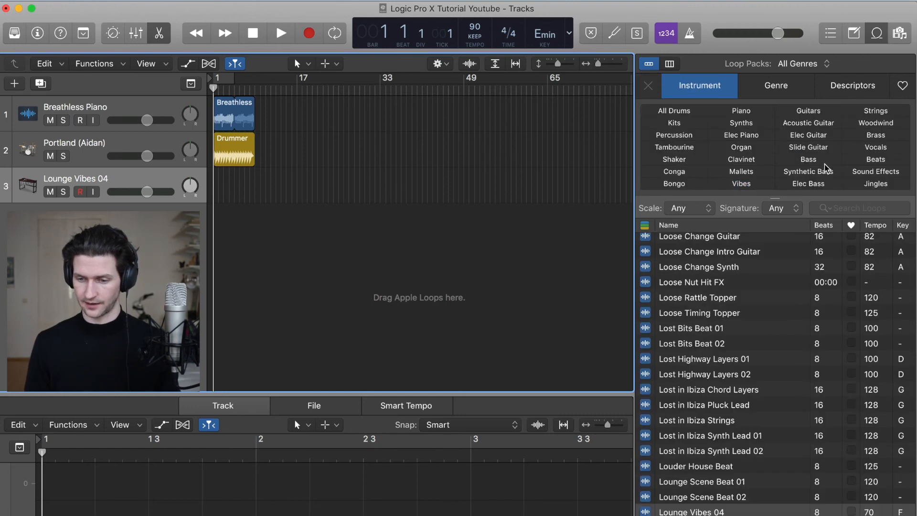
# Step: Show bass loops sorted by key and preview 12 Bar Blues Bass and Agile Funk Synth Bass 02
pyautogui.click(809, 159)
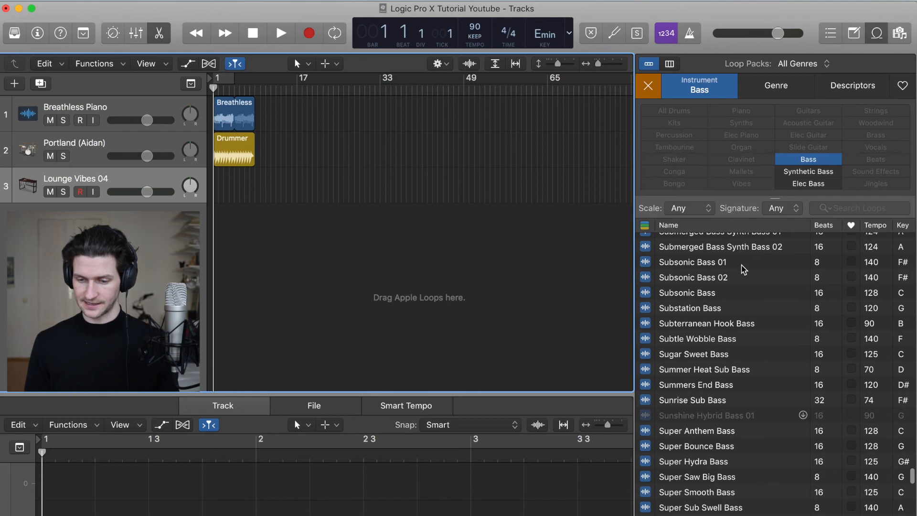
pyautogui.moveTo(906, 269)
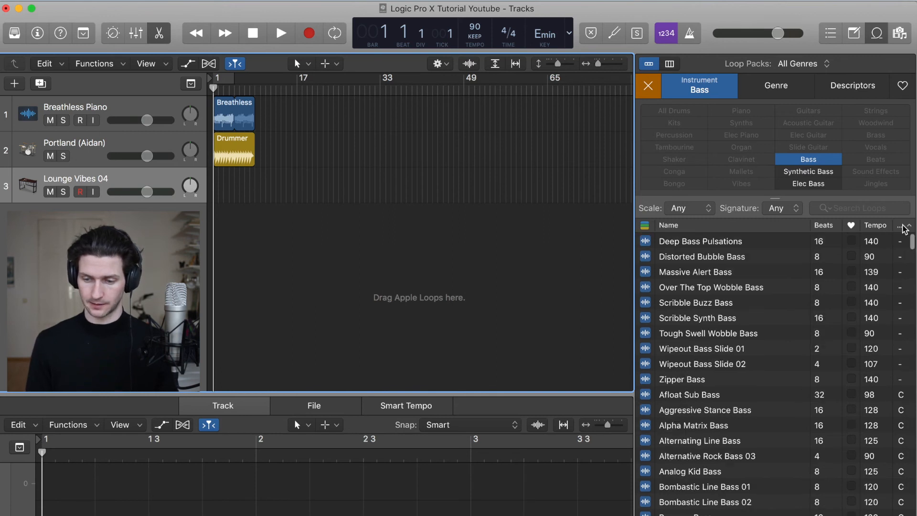
pyautogui.scroll(-3)
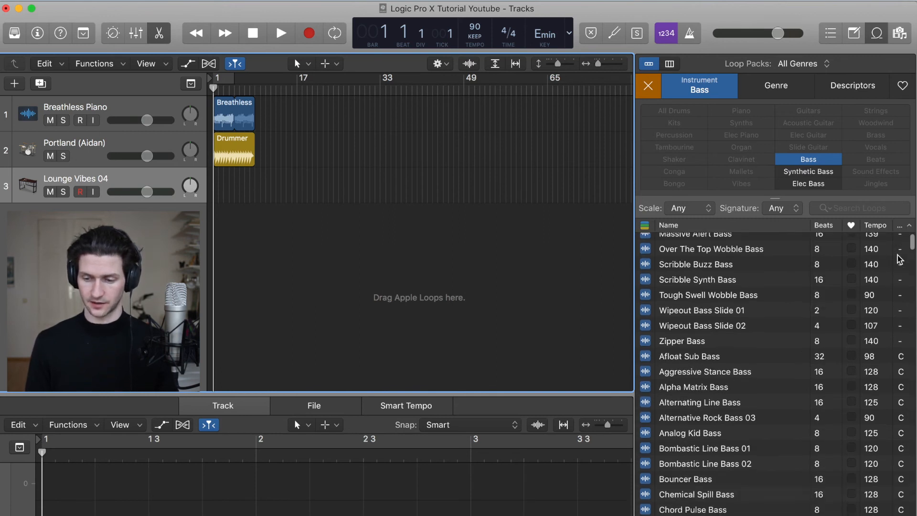
pyautogui.scroll(-3)
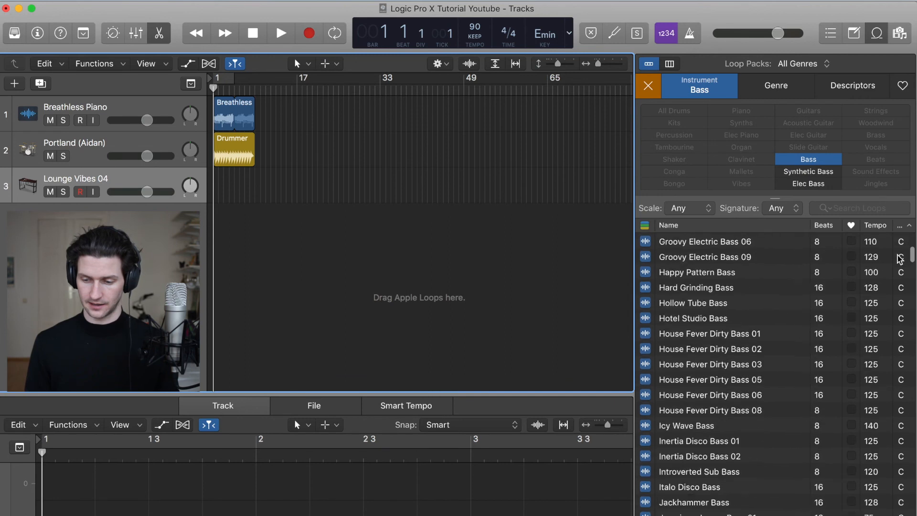
pyautogui.scroll(-3)
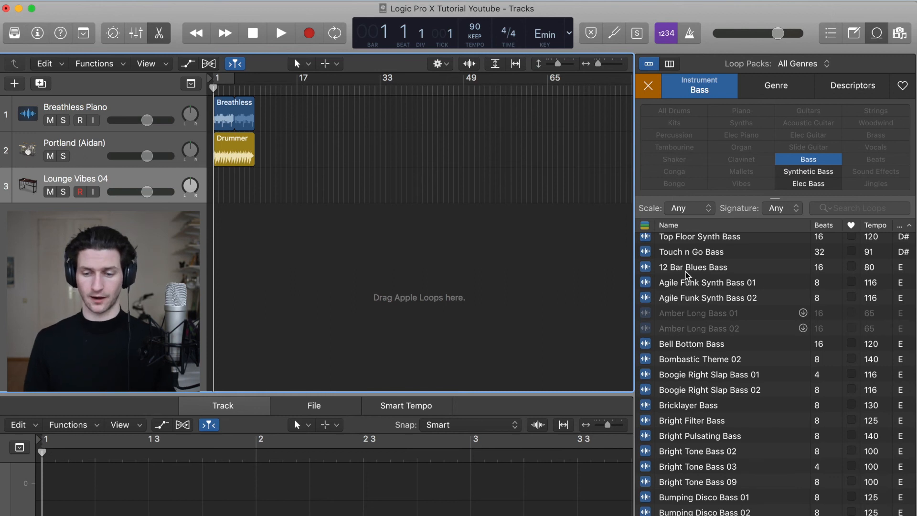
pyautogui.click(693, 267)
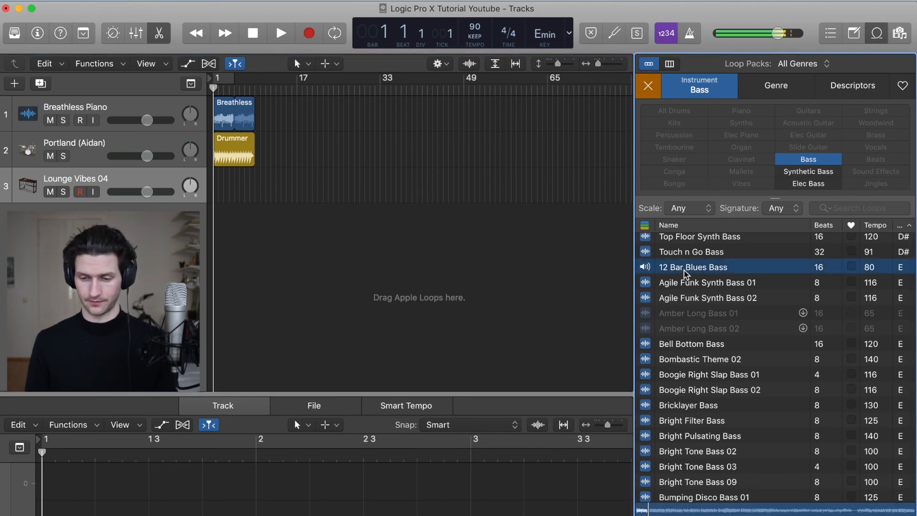
pyautogui.click(708, 298)
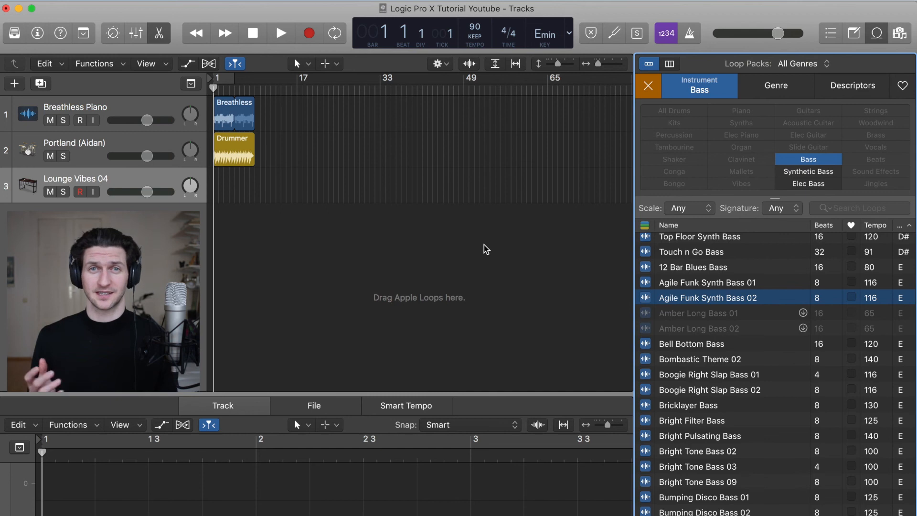
pyautogui.moveTo(628, 305)
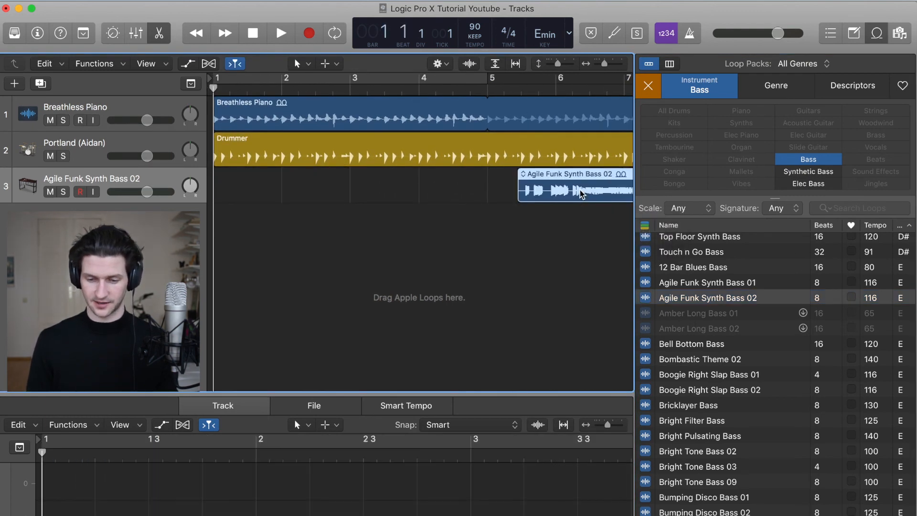
# Step: Place Agile Funk Synth Bass 02 on track 3 at bar 1 and listen
pyautogui.moveTo(576, 187); pyautogui.dragTo(281, 187)
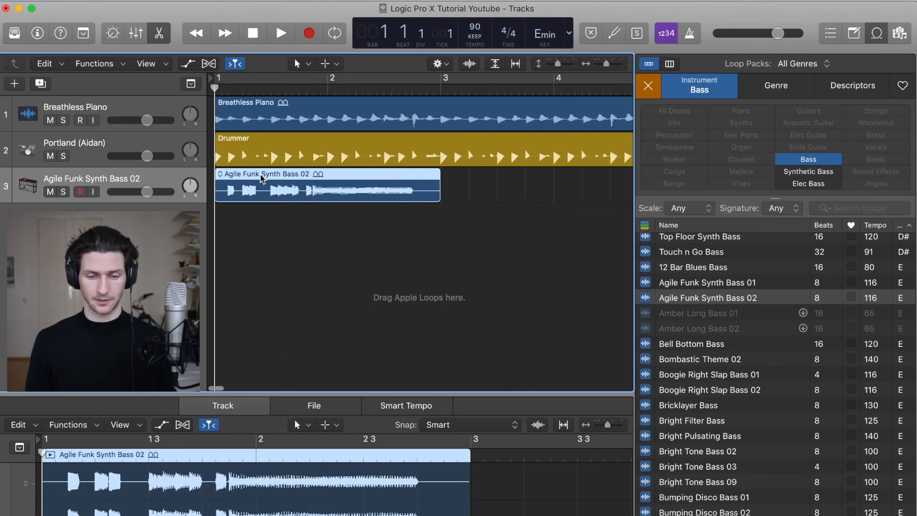
pyautogui.click(281, 33)
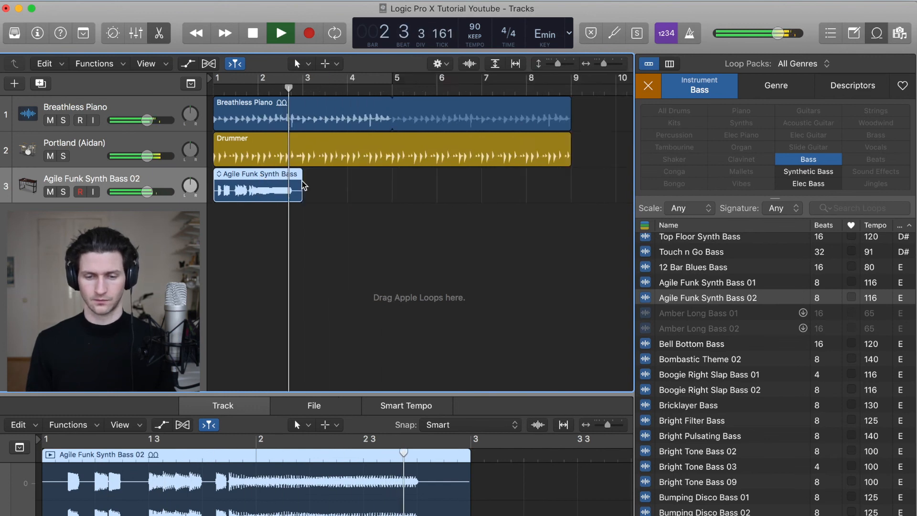
pyautogui.click(281, 33)
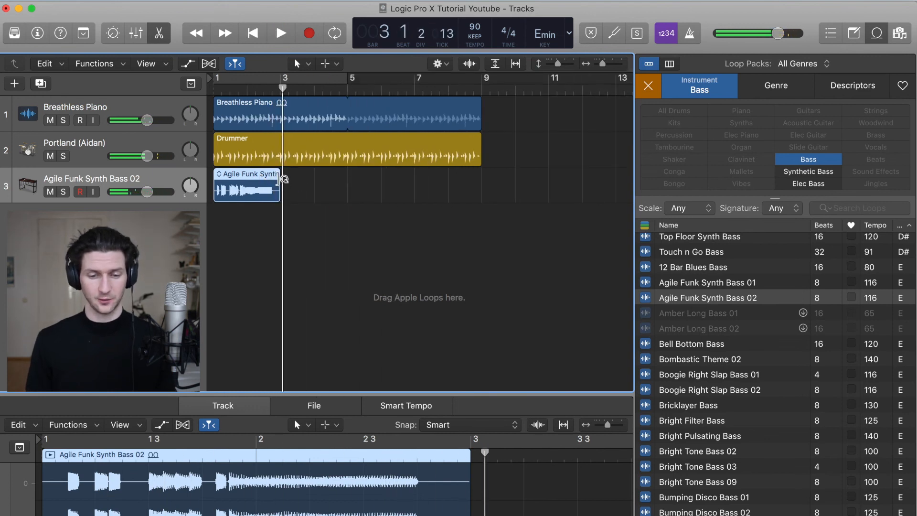
# Step: Loop the bass region out to bar 9 and play the arrangement back
pyautogui.moveTo(279, 188); pyautogui.dragTo(380, 187)
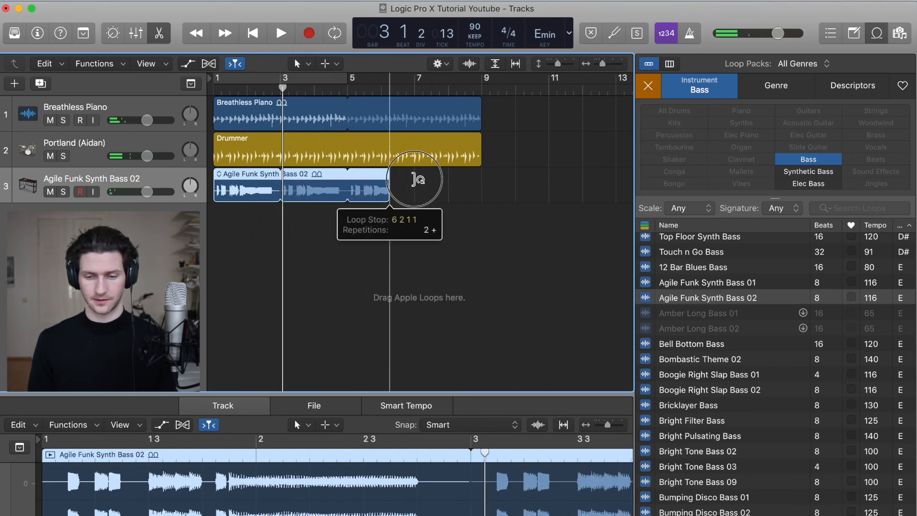
pyautogui.moveTo(415, 179); pyautogui.dragTo(480, 182)
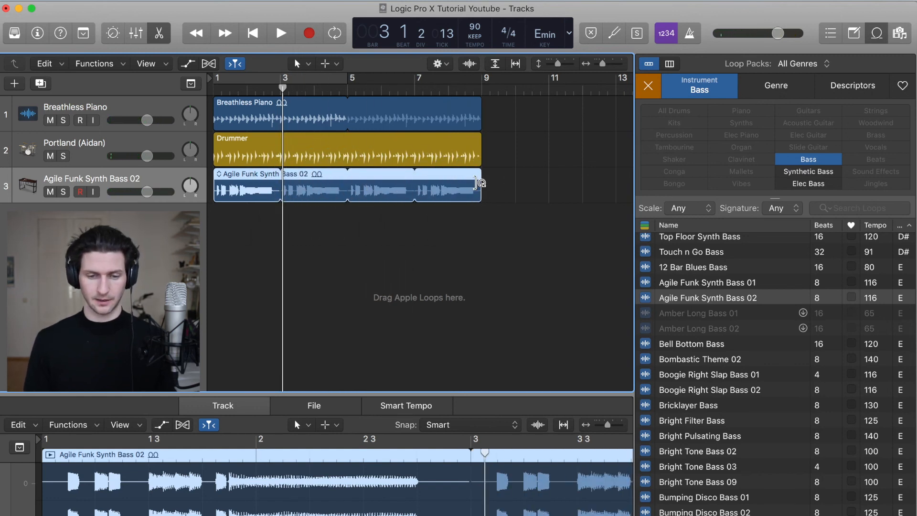
pyautogui.click(281, 33)
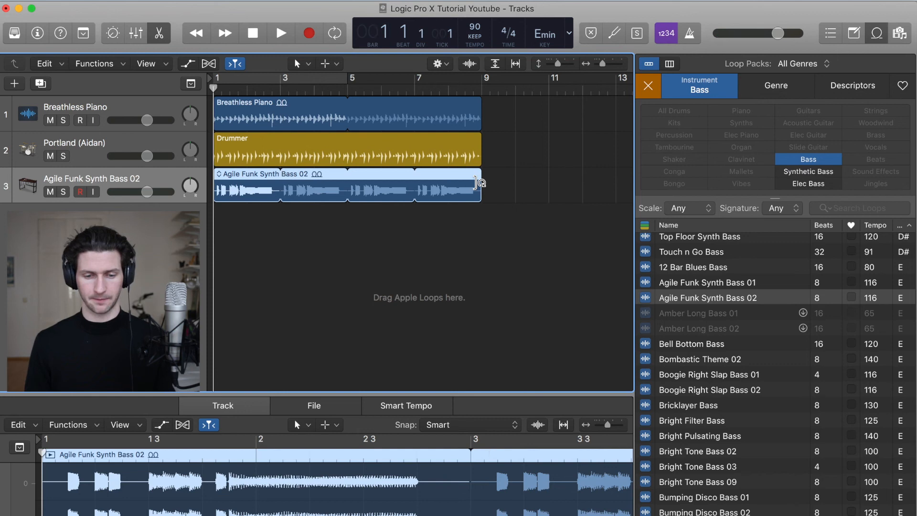
pyautogui.click(281, 33)
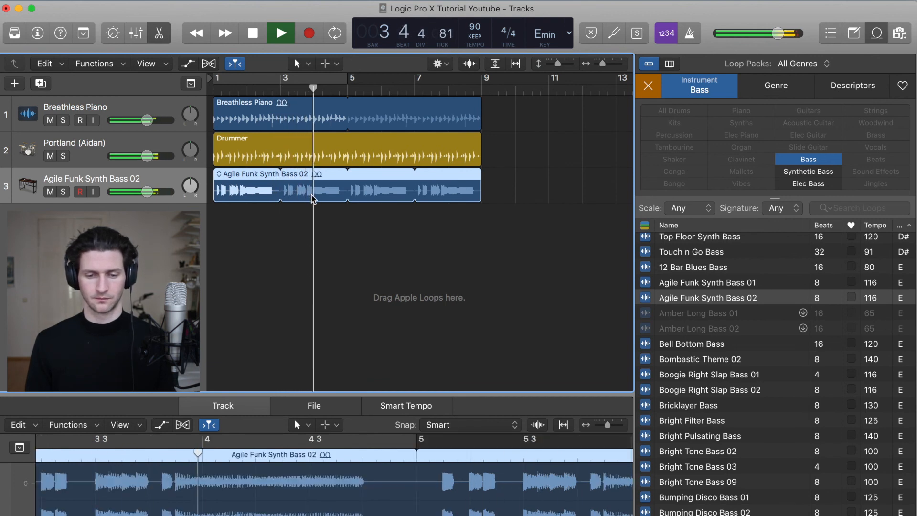
pyautogui.click(252, 33)
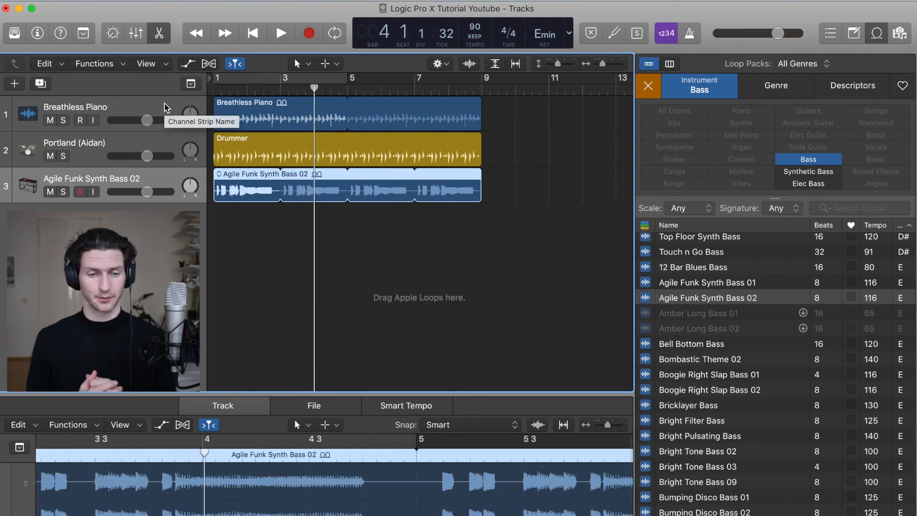
# Step: Play the arrangement while lowering the piano, drummer and bass faders, then stop
pyautogui.click(74, 106)
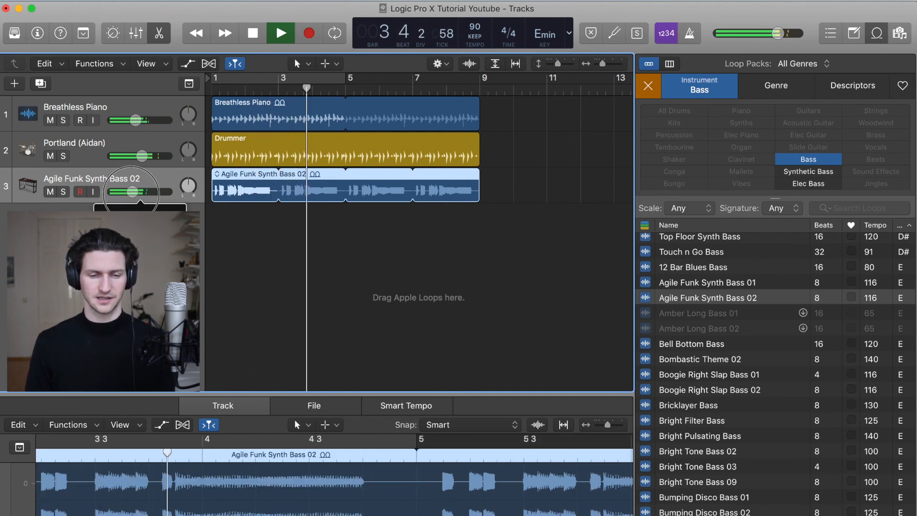
pyautogui.click(281, 34)
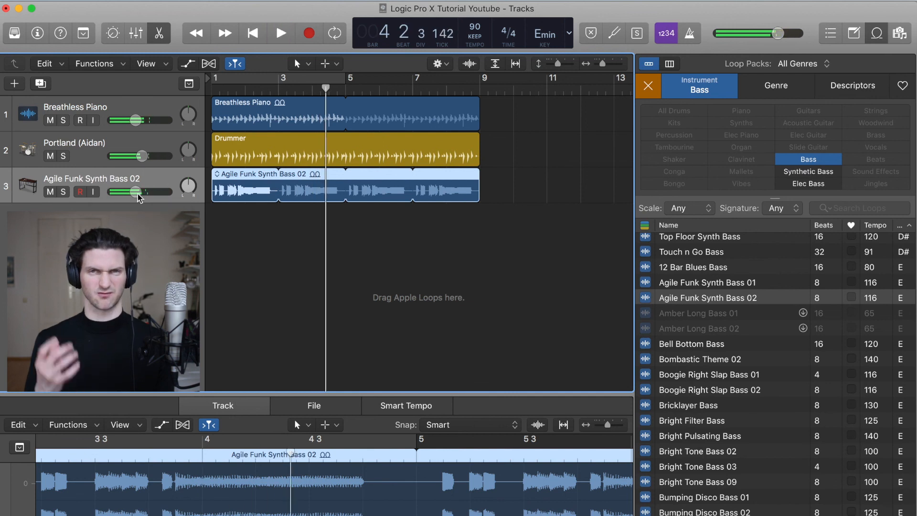